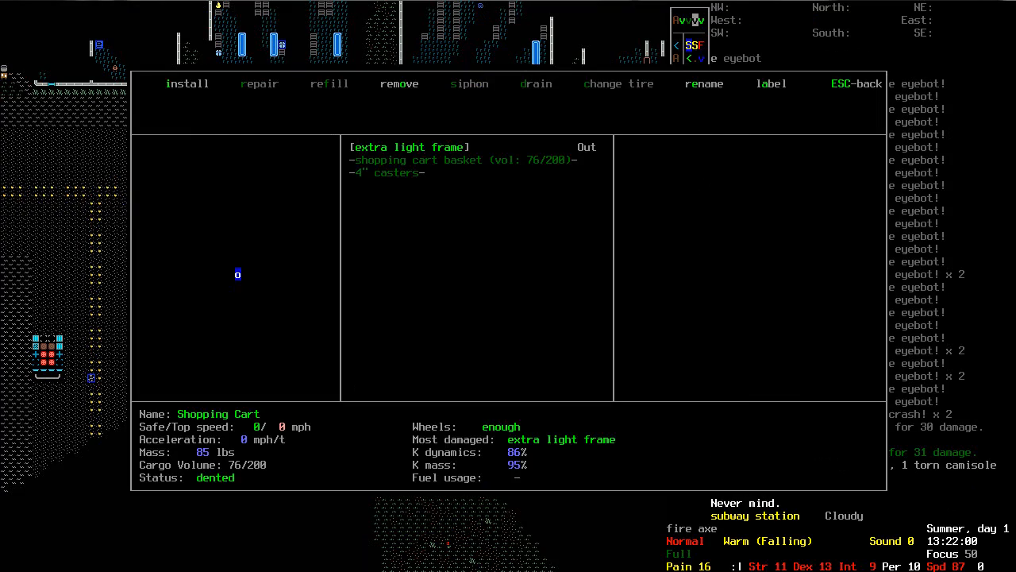
Close the shopping cart's vehicle details and back out of the recipe search
{"action": "key", "text": "Escape"}
{"action": "type", "text": "m"}
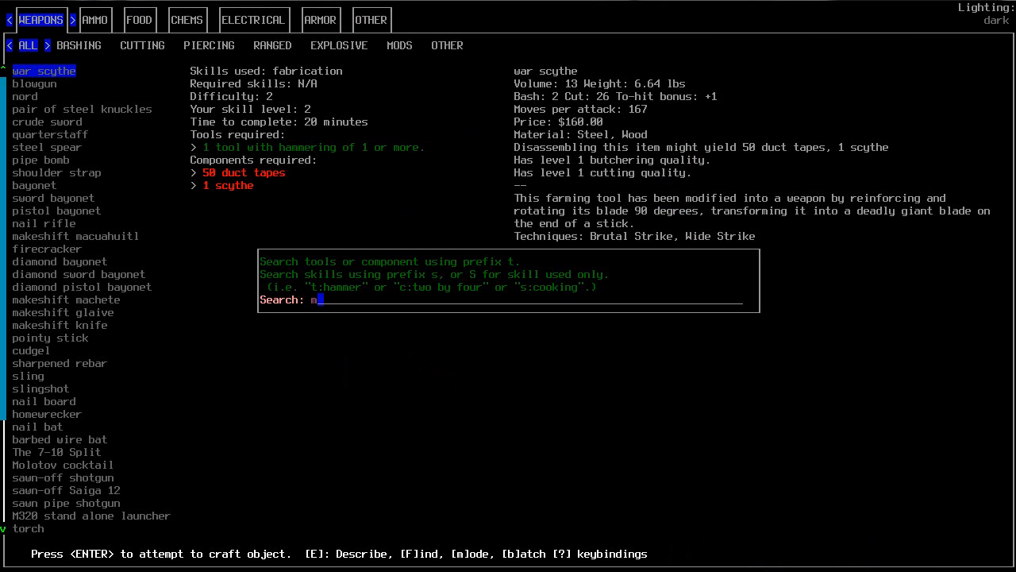
{"action": "key", "text": "Return"}
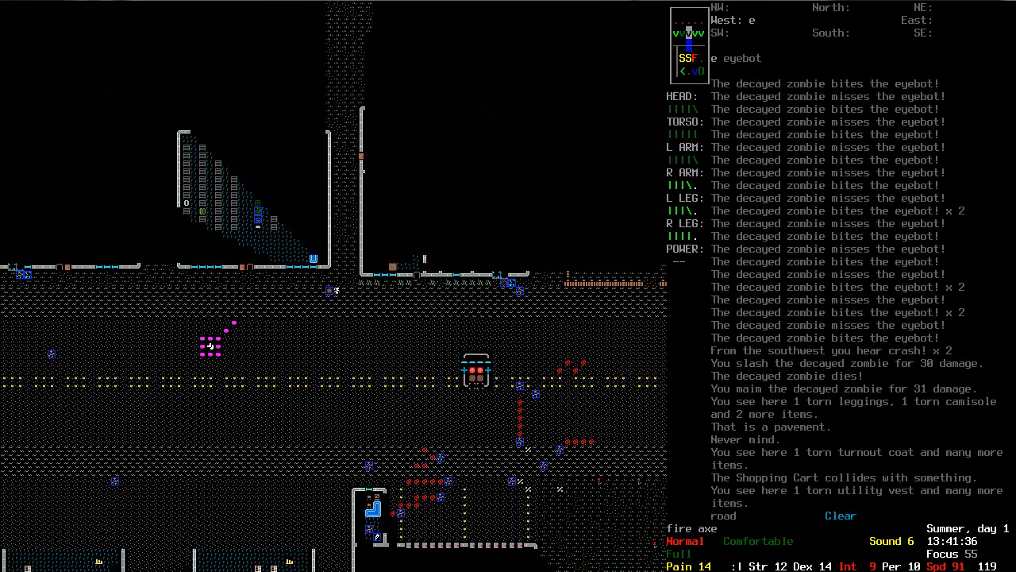
Open the crafting recipe list to look up makeshift recipes
{"action": "key", "text": "g"}
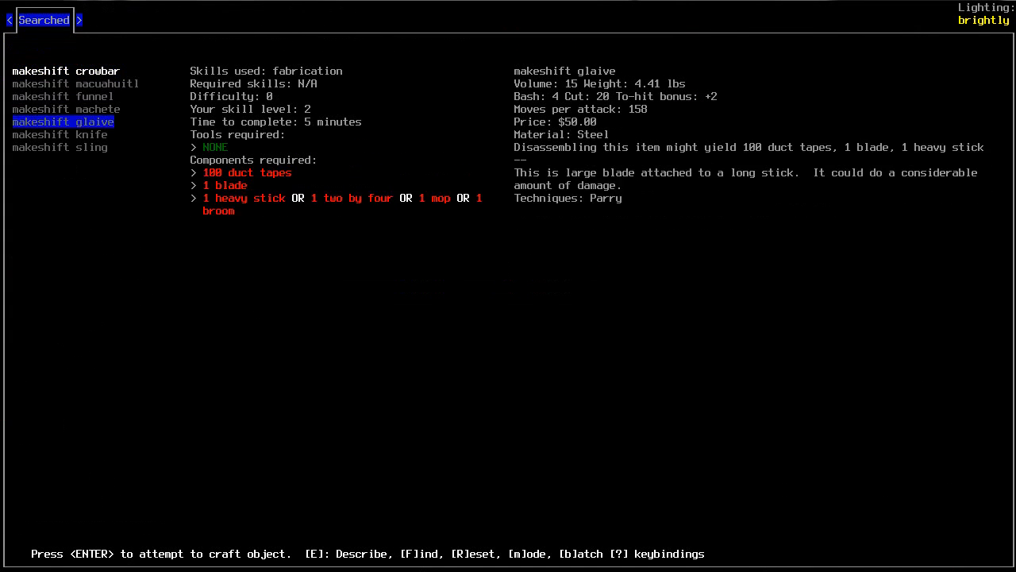
Start a new recipe search, keep crafting, and pick the component for the spike and knife
{"action": "key", "text": "Escape"}
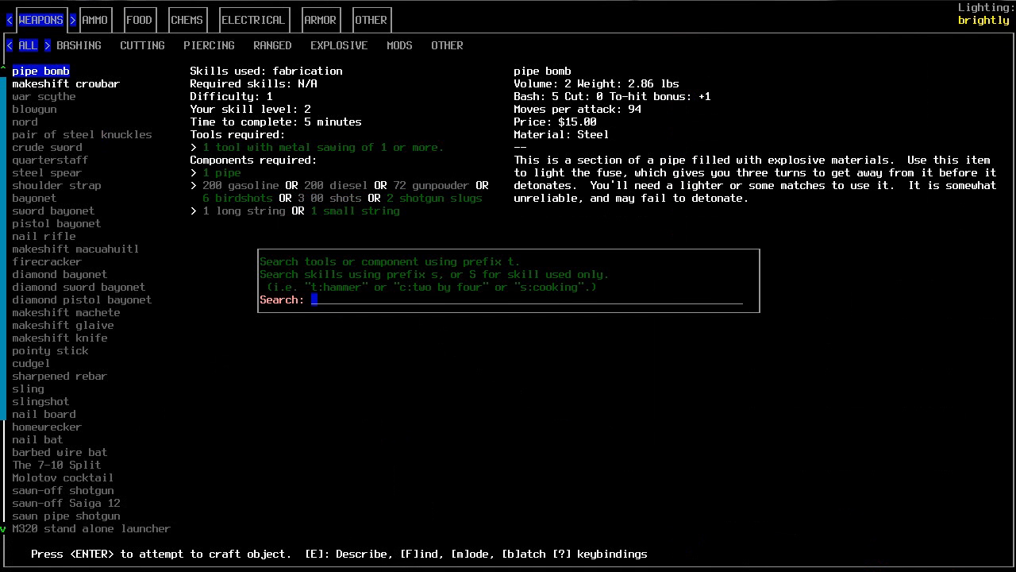
{"action": "key", "text": "Escape"}
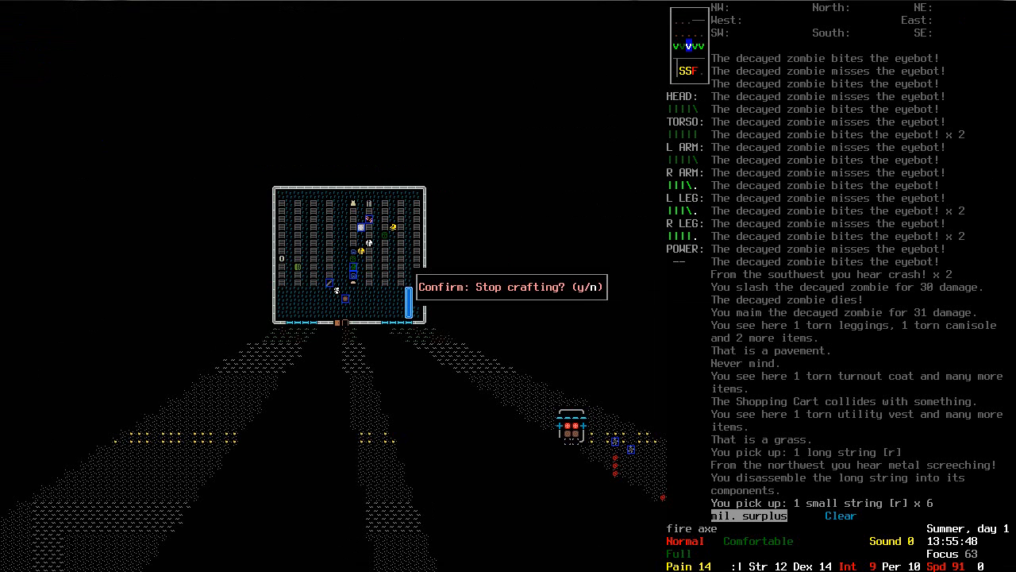
{"action": "key", "text": "n"}
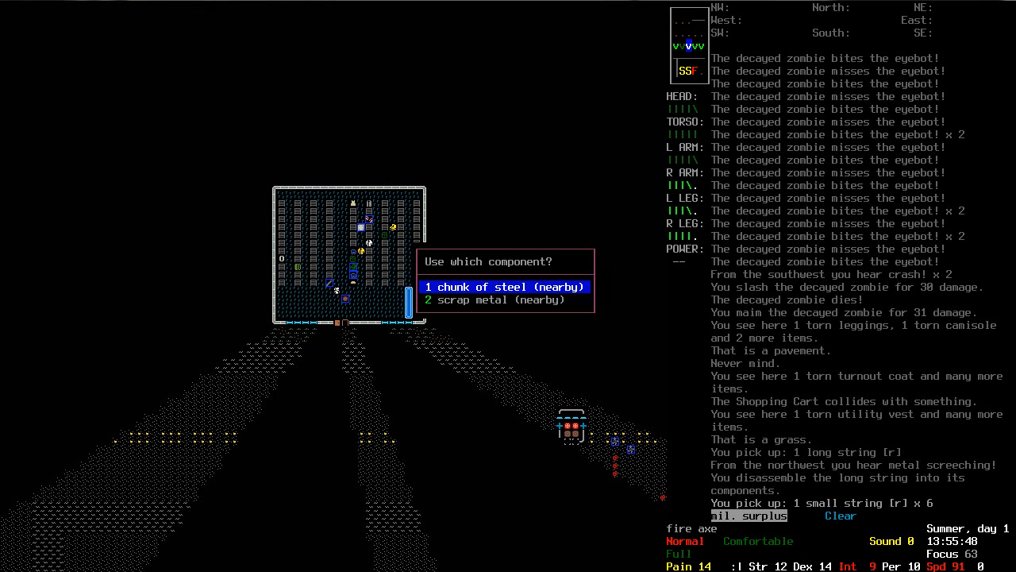
{"action": "left_click", "coordinate": [503, 287]}
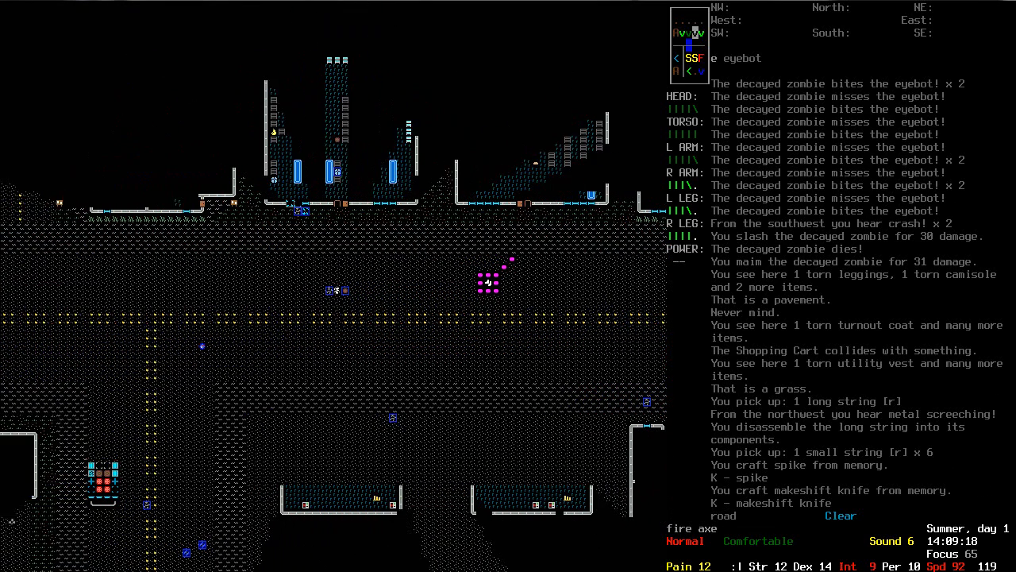
Move a tainted bone from the nearby butchering leftovers into the shopping cart
{"action": "key", "text": "b"}
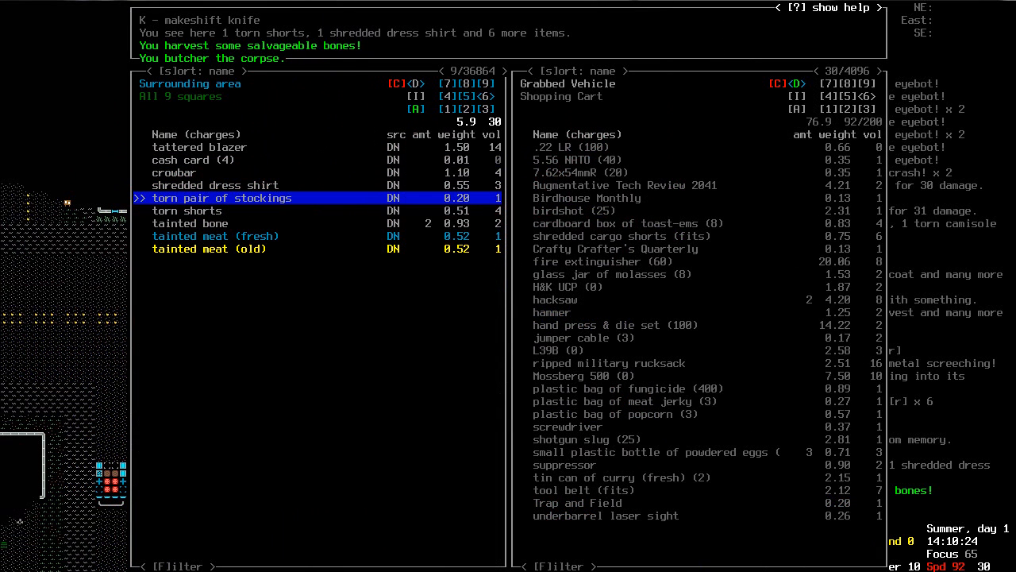
{"action": "key", "text": "DOWN"}
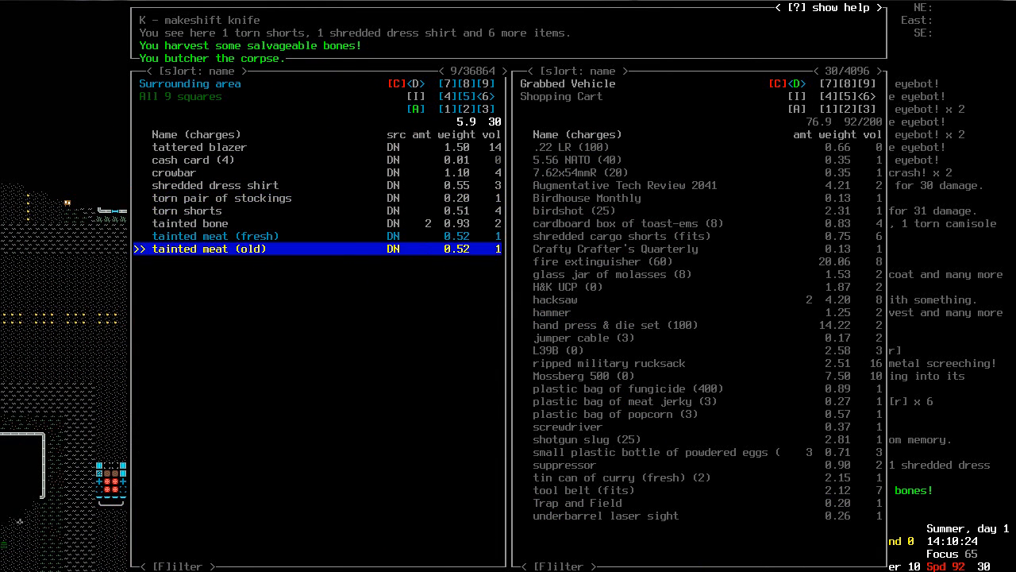
{"action": "key", "text": "up"}
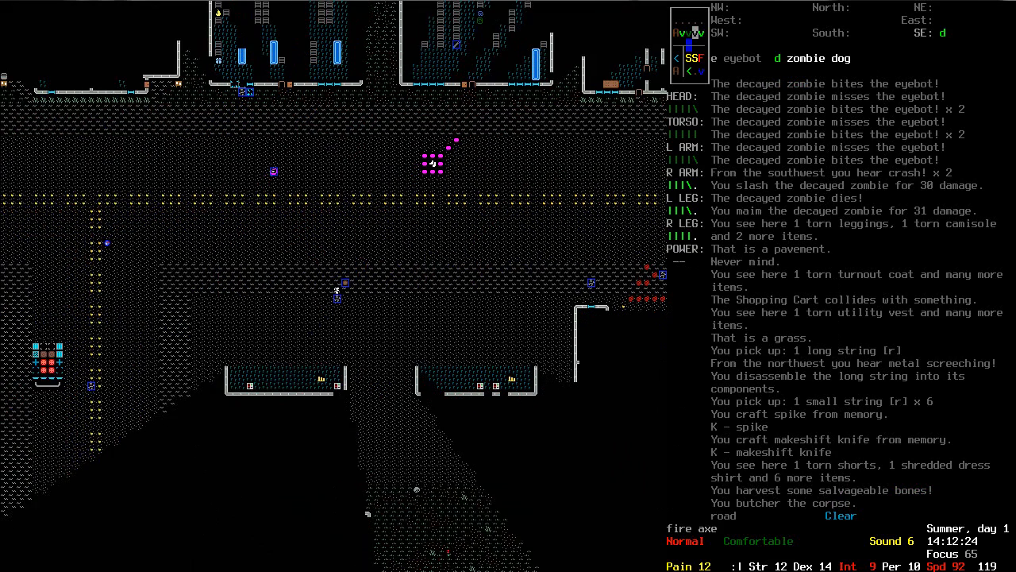
{"action": "key", "text": "b"}
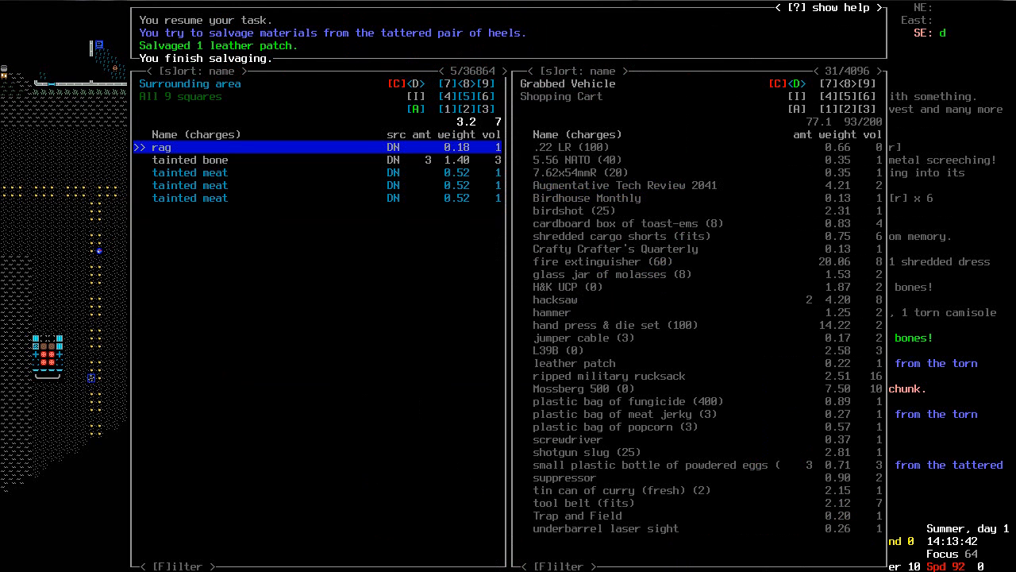
{"action": "key", "text": "DOWN"}
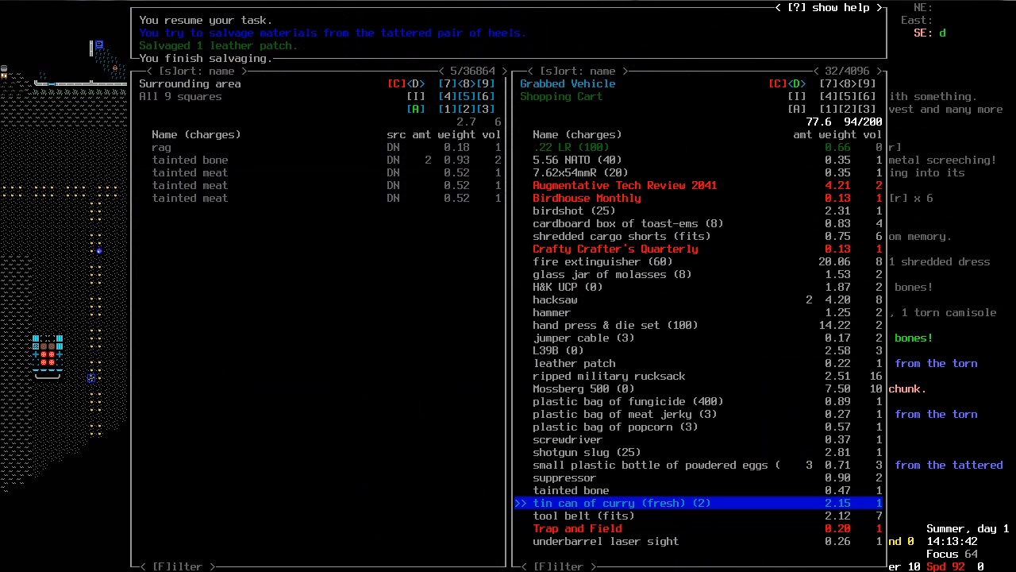
{"action": "key", "text": "UP"}
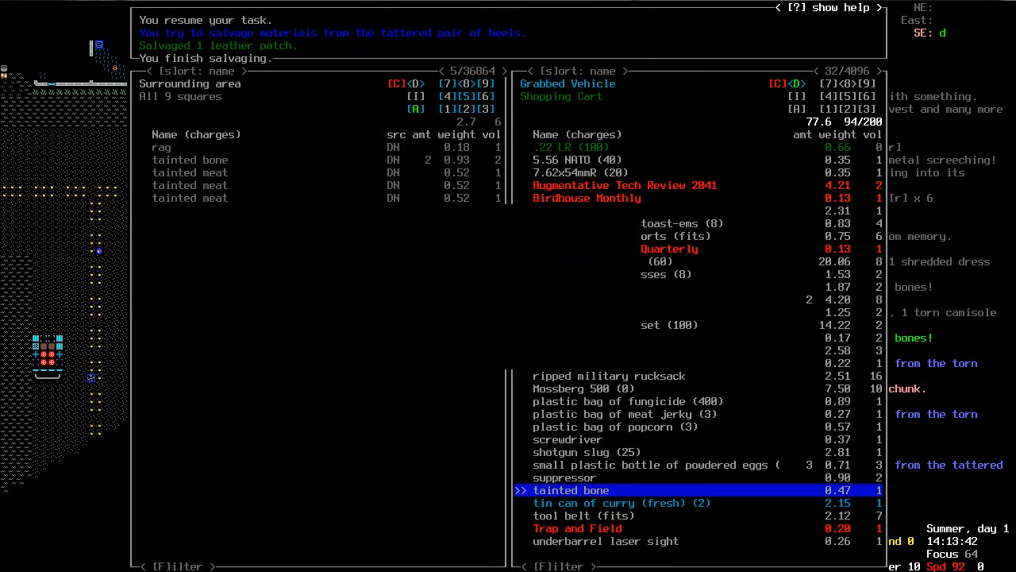
{"action": "key", "text": "Escape"}
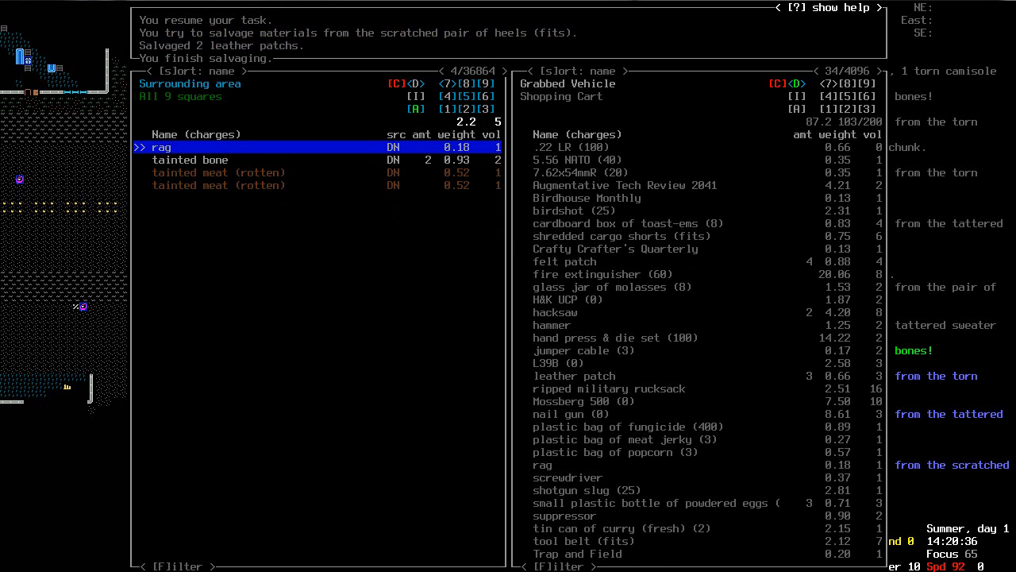
Close the item transfer lists after collecting the three utility vest rags
{"action": "key", "text": "Escape"}
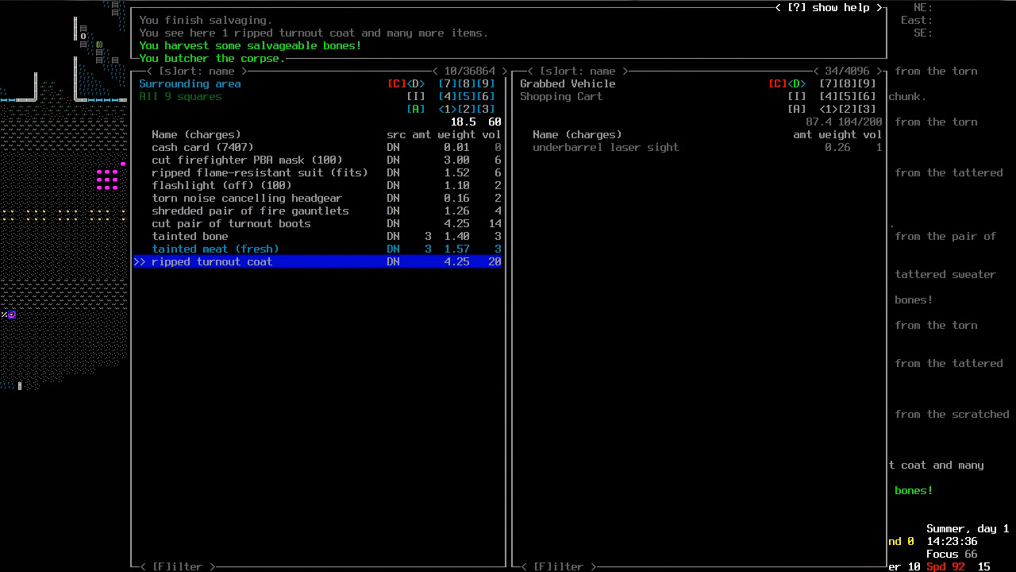
{"action": "key", "text": "up"}
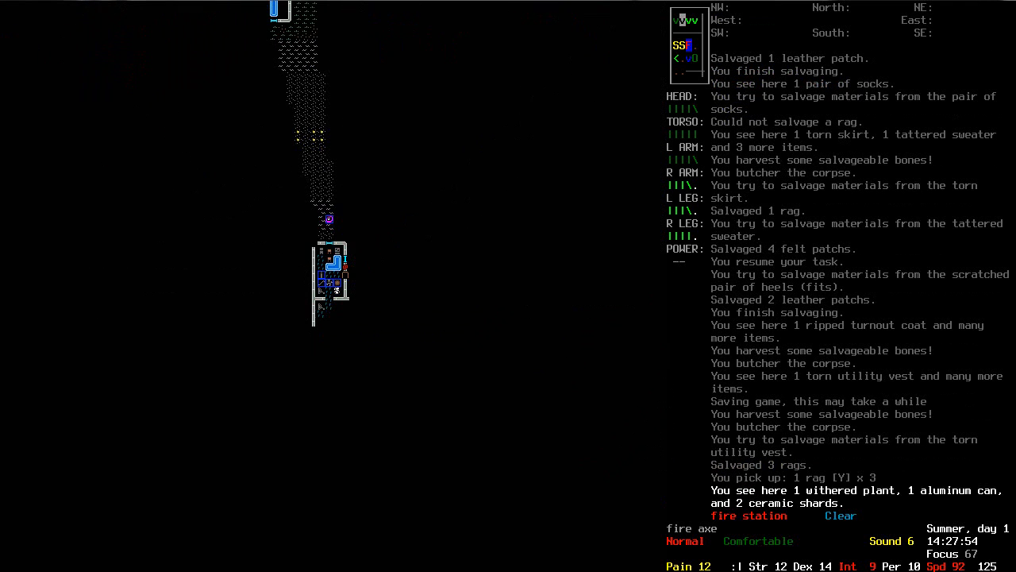
Inspect the fire station loot, reading the electronic cigarette and advanced UPS descriptions
{"action": "key", "text": "b"}
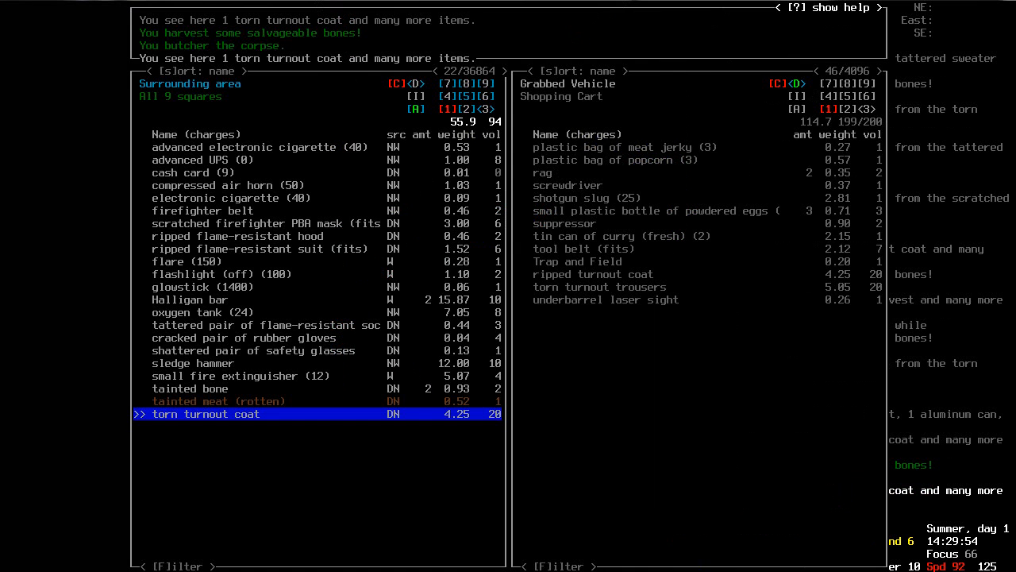
{"action": "key", "text": "home"}
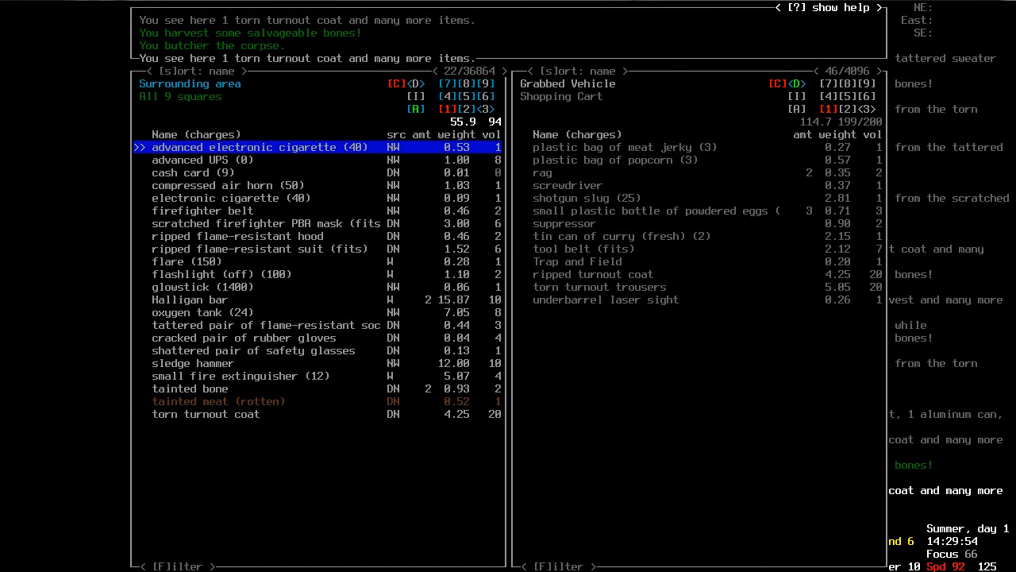
{"action": "key", "text": "down"}
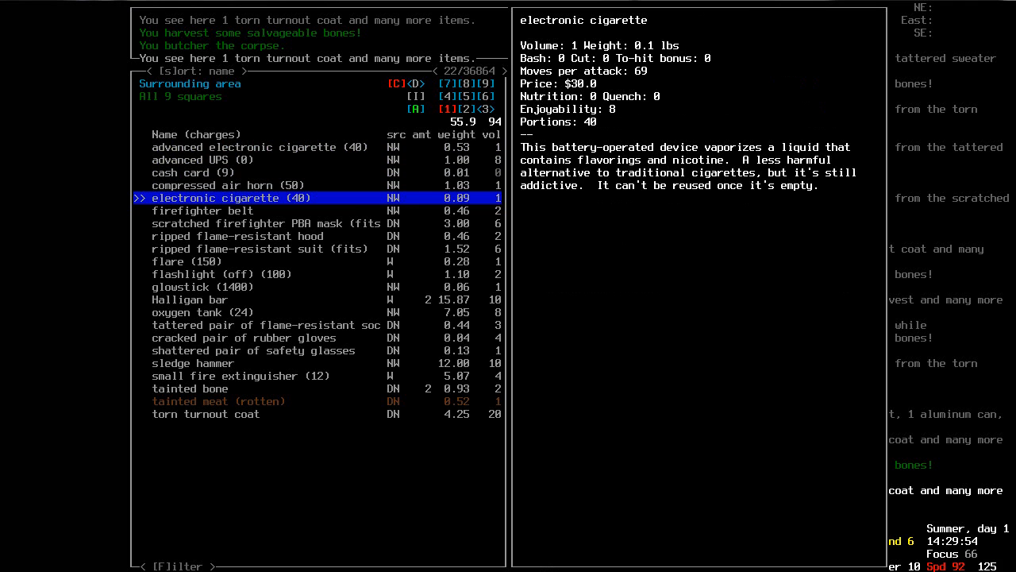
{"action": "key", "text": "up"}
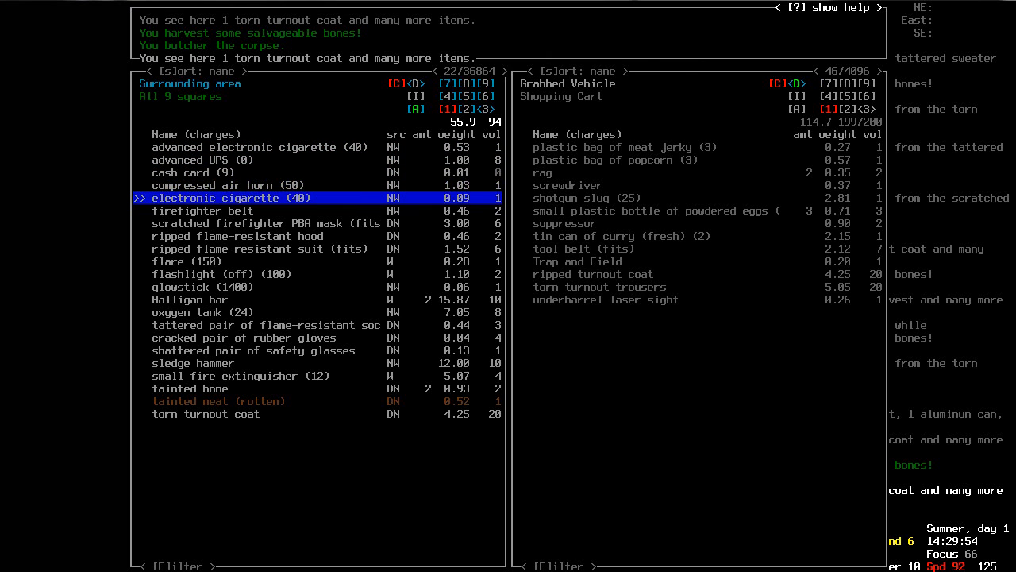
{"action": "left_click", "coordinate": [230, 198]}
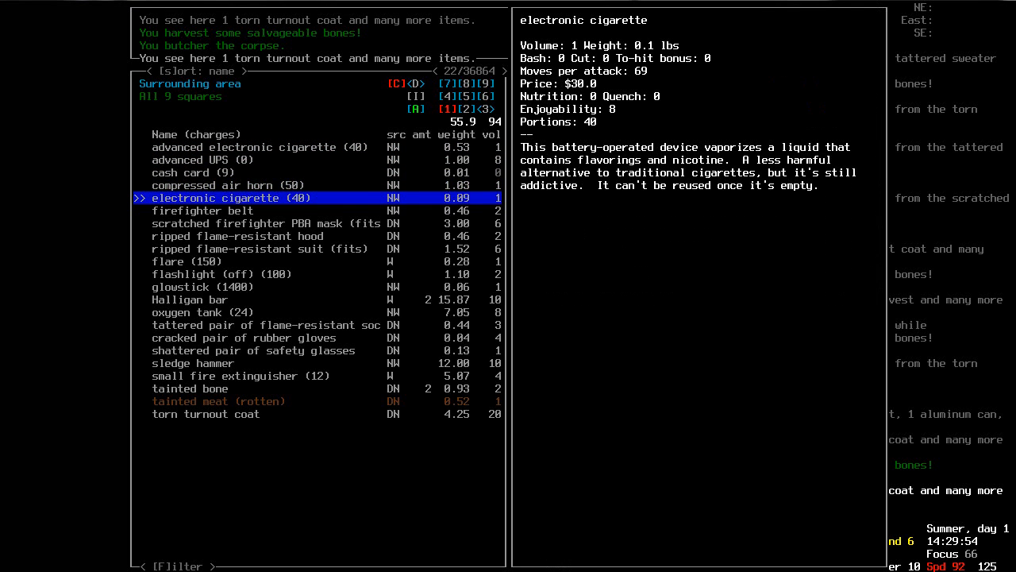
{"action": "key", "text": "up"}
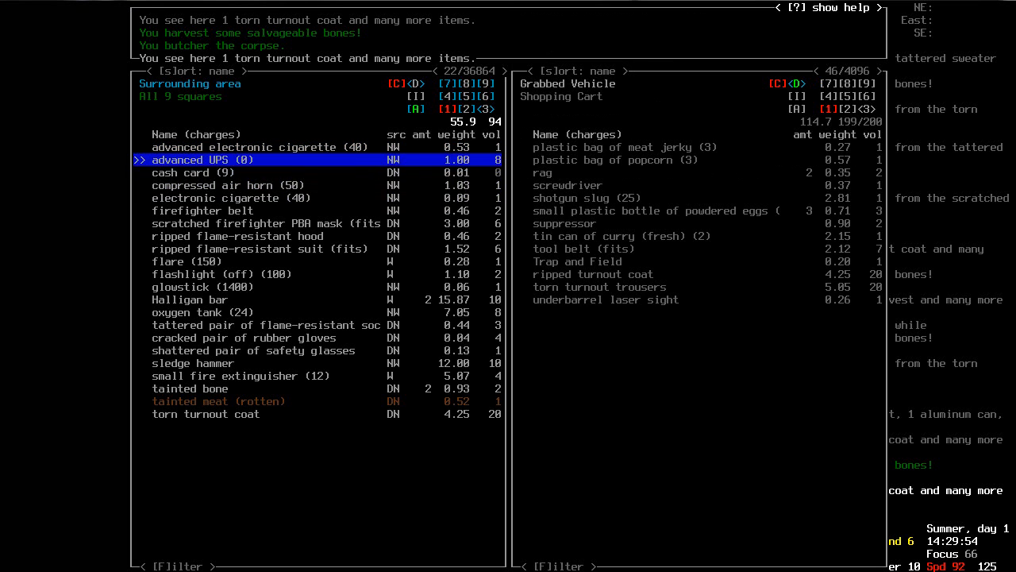
{"action": "left_click", "coordinate": [230, 198]}
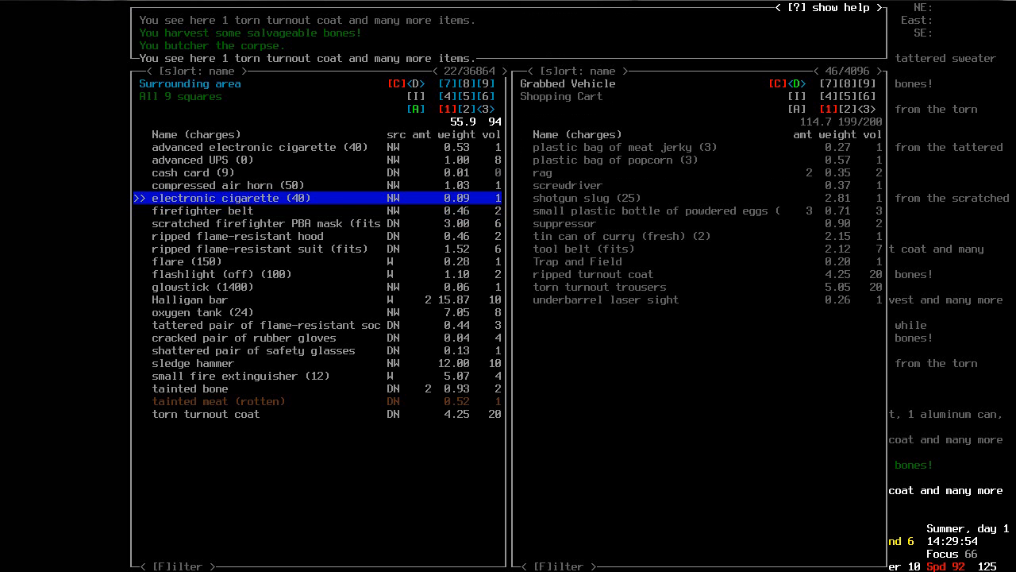
{"action": "key", "text": "Escape"}
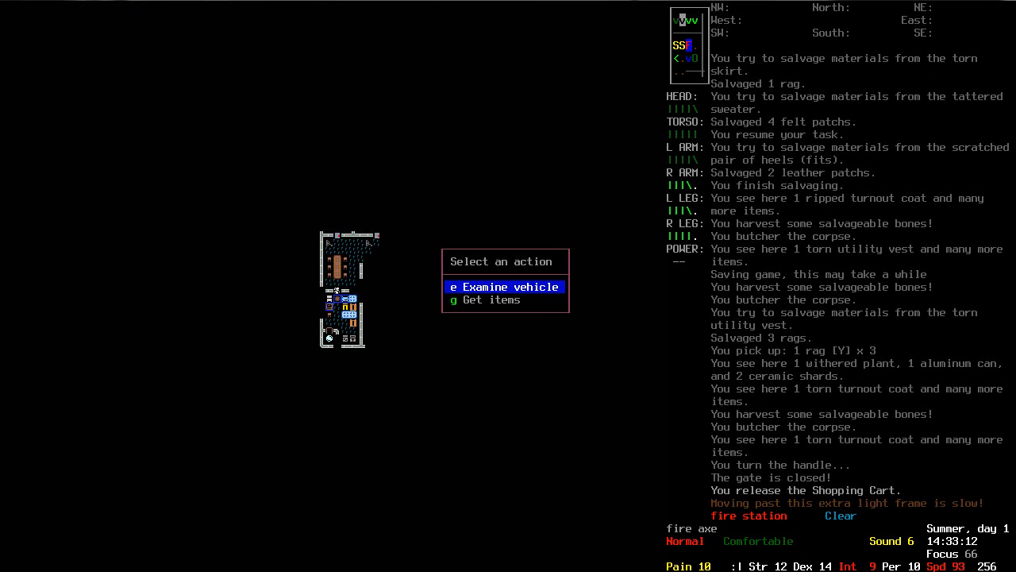
Choose to deconstruct the table into six two-by-fours and six nails
{"action": "left_click", "coordinate": [490, 299]}
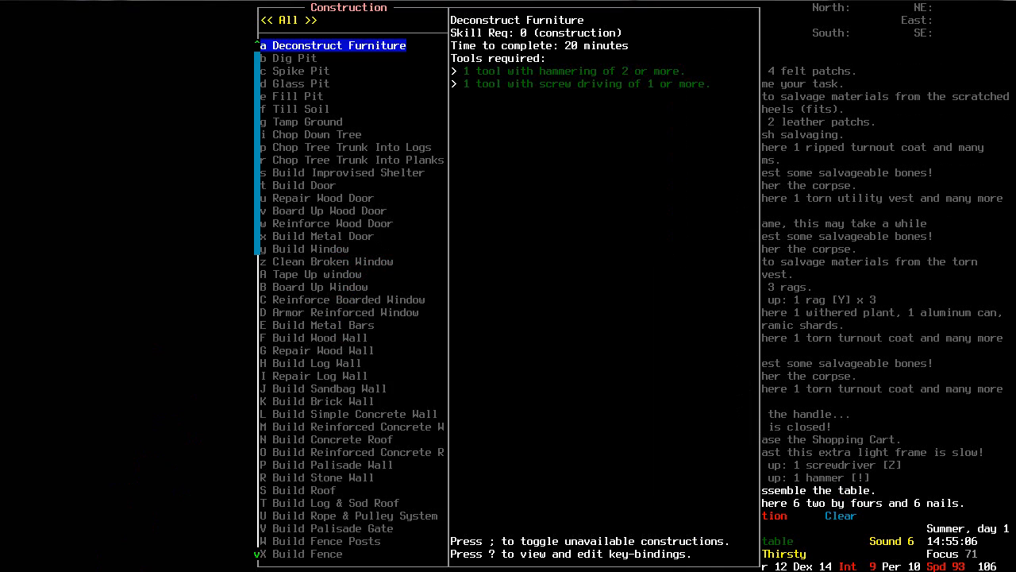
{"action": "key", "text": "Escape"}
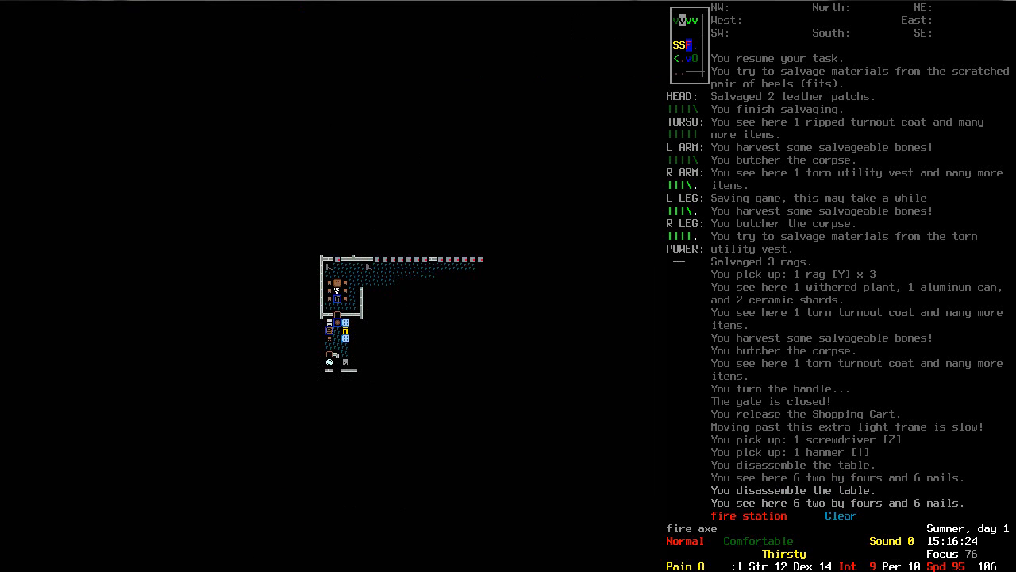
{"action": "mouse_move", "coordinate": [340, 344]}
{"action": "type", "text": "nee"}
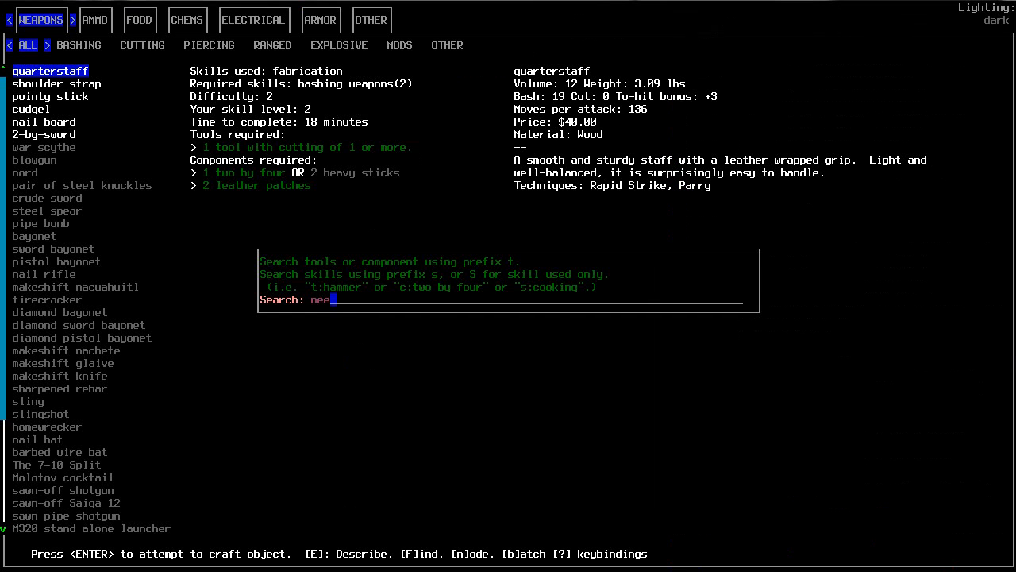
Confirm the recipe search that finds the wooden needle
{"action": "key", "text": "Return"}
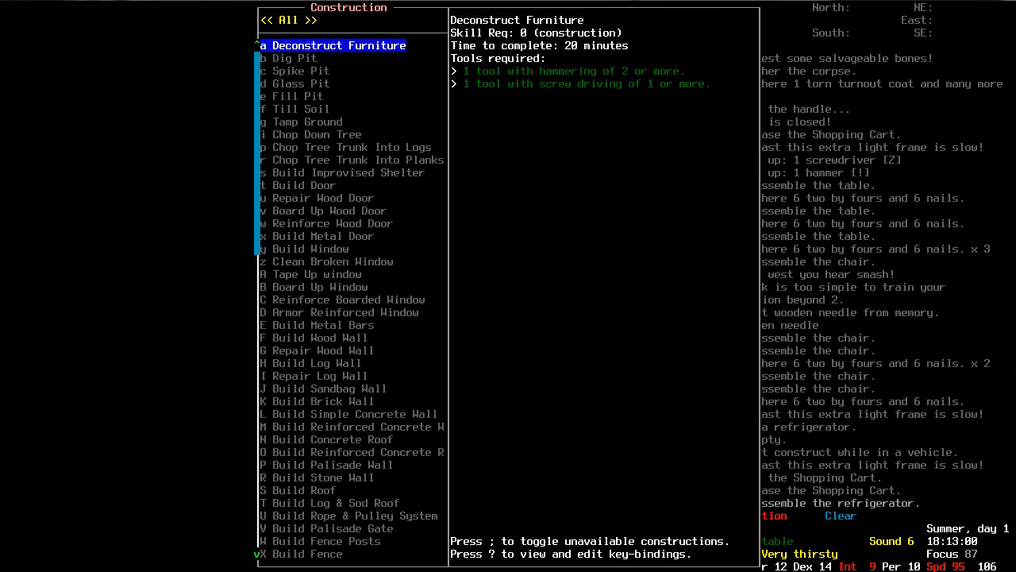
Choose furniture deconstruction to break down the refrigerator into metal salvage
{"action": "key", "text": "Escape"}
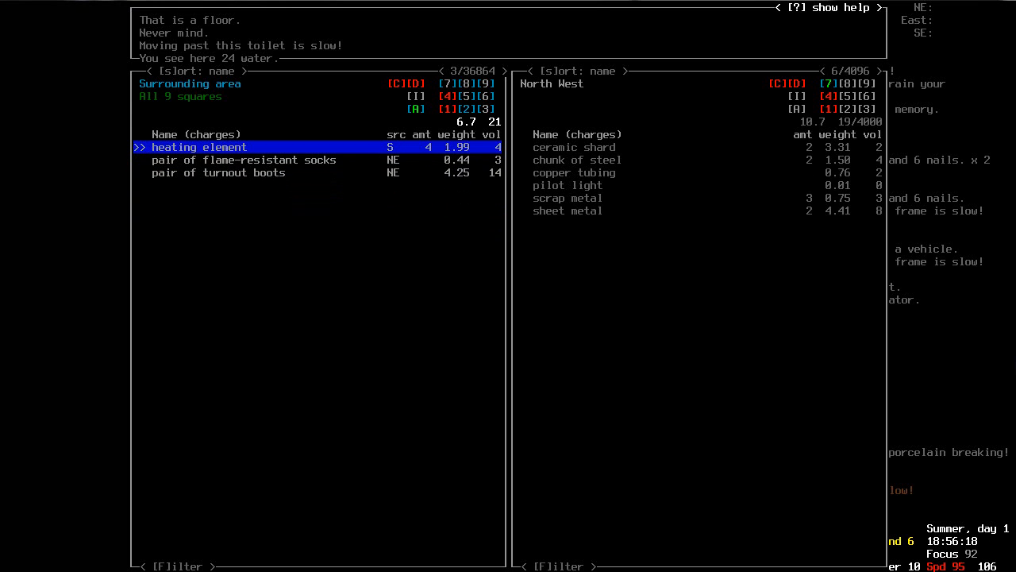
Drop the loose metal salvage onto the north square and take the turnout trousers to wear
{"action": "key", "text": "Escape"}
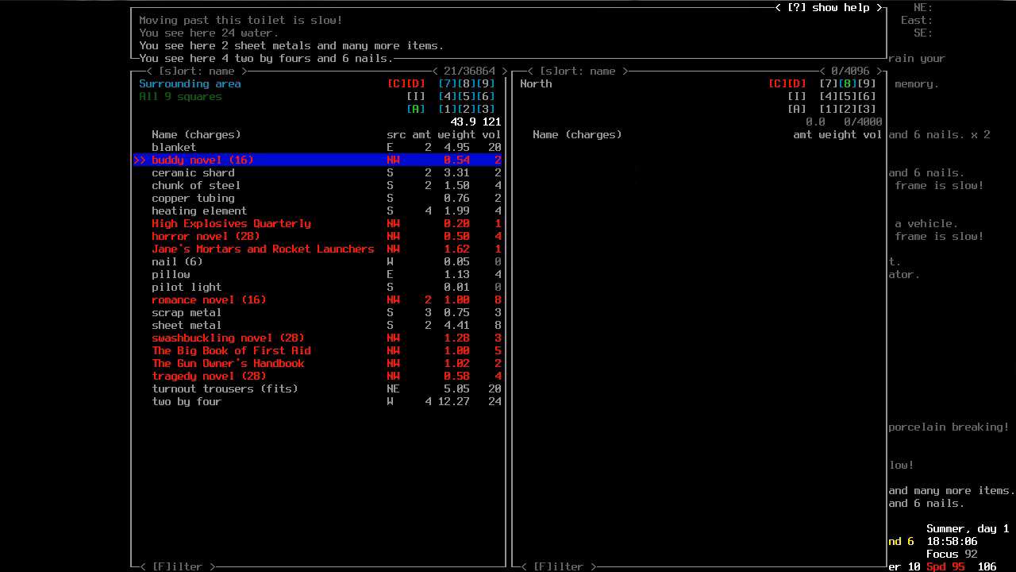
{"action": "key", "text": "down"}
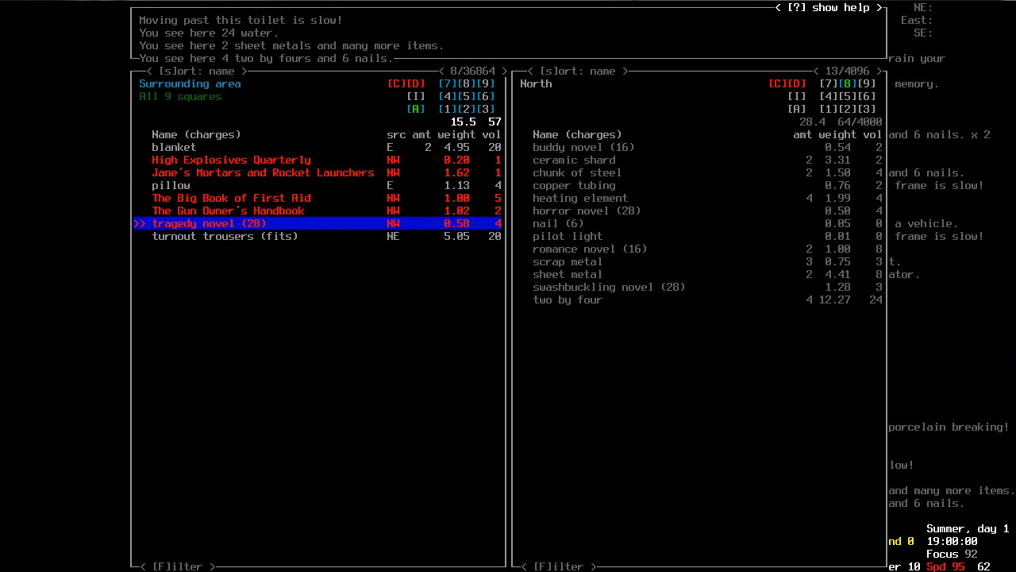
{"action": "key", "text": "Escape"}
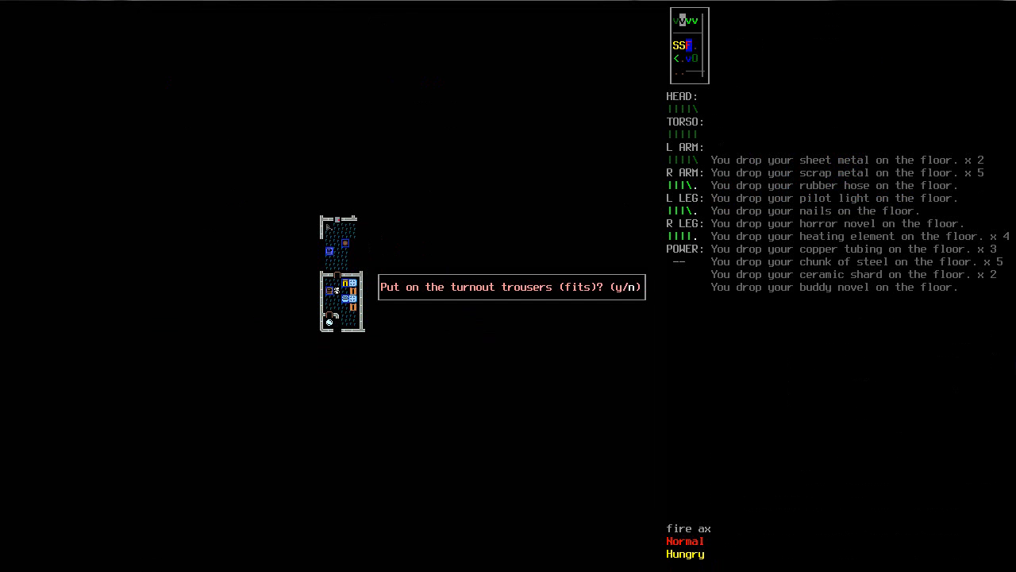
Agree to put on the turnout trousers
{"action": "key", "text": "y"}
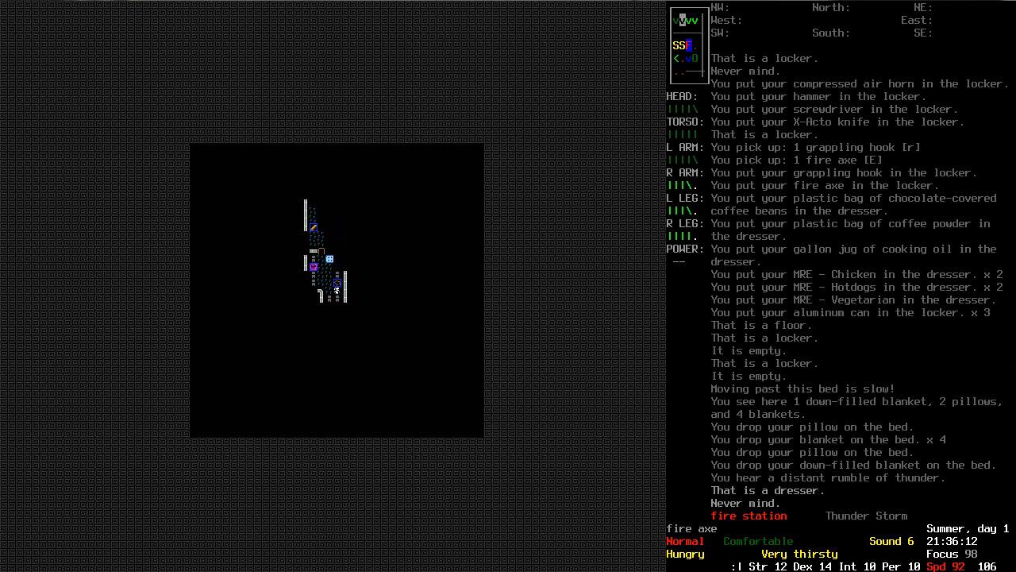
Store the plastic bottle of cough syrup in the locker, then inspect its contents
{"action": "key", "text": "i"}
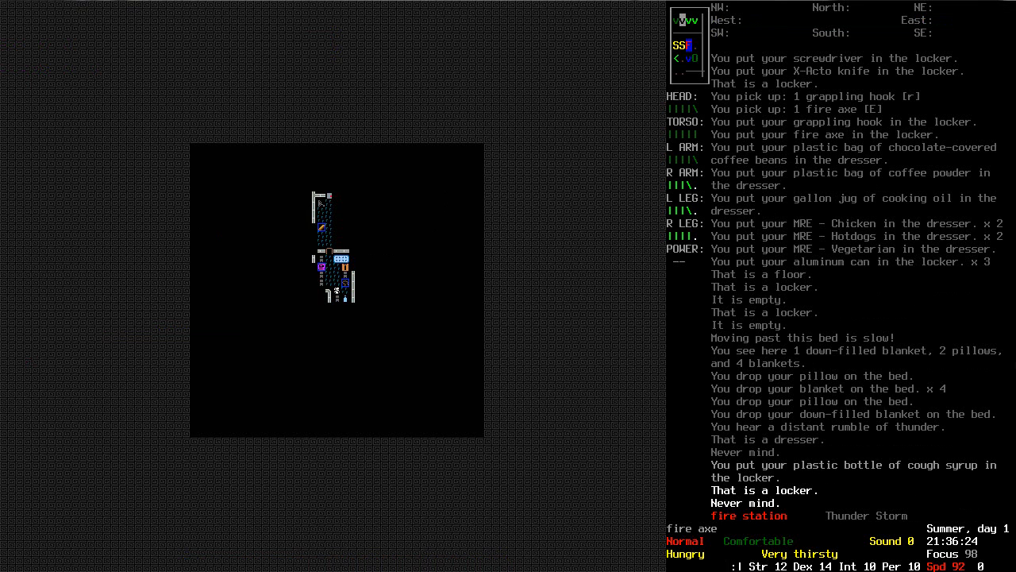
{"action": "key", "text": "i"}
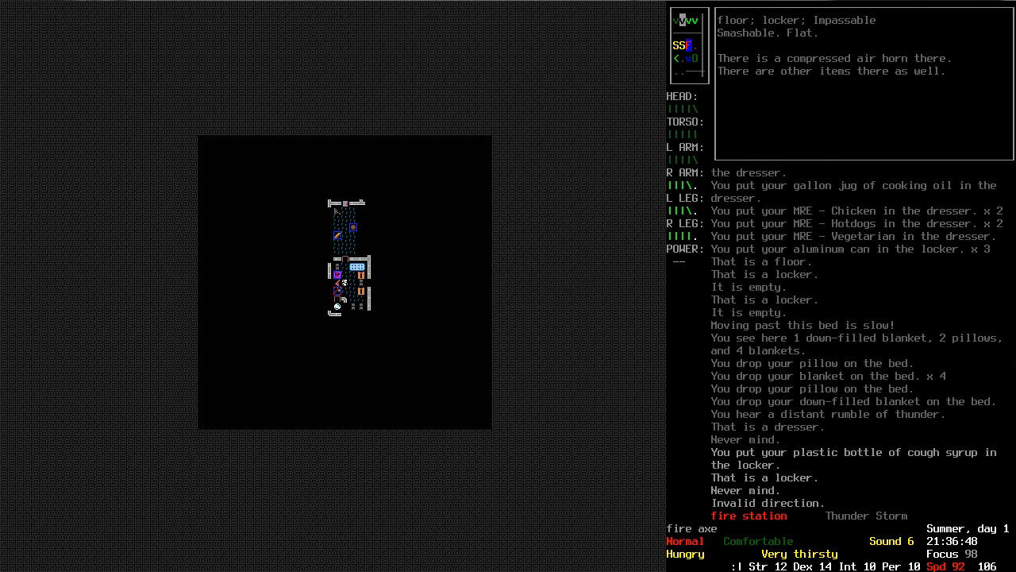
List the locker's contents and back out without taking anything
{"action": "key", "text": "g"}
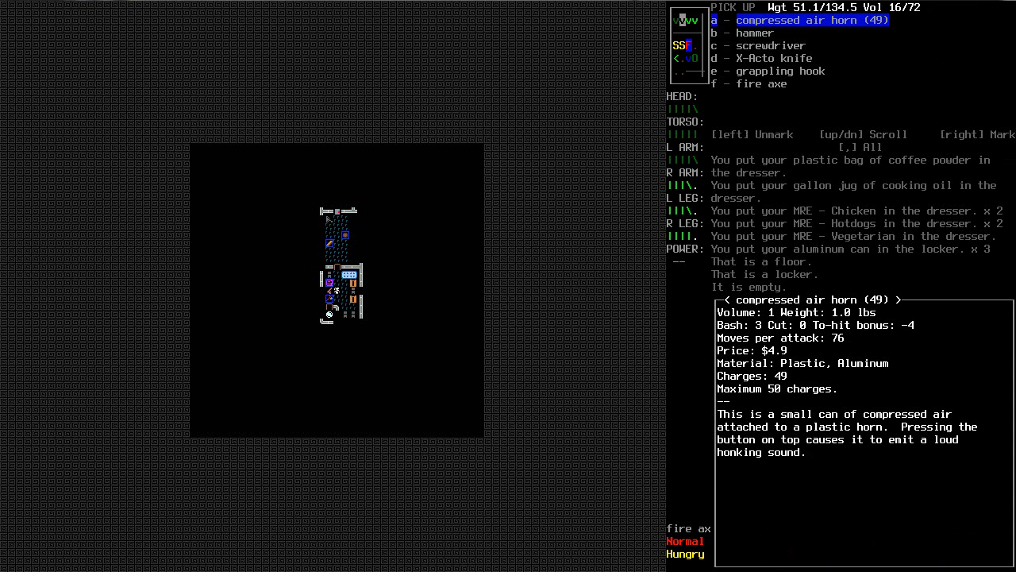
{"action": "key", "text": "DOWN"}
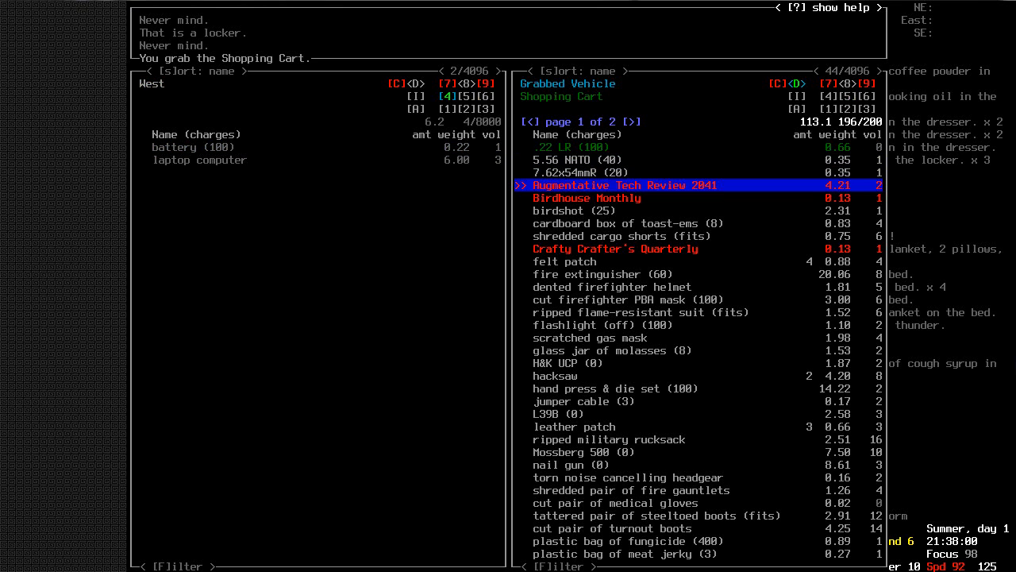
Move the flashlight, guns and ammunition from the cart onto the west square
{"action": "key", "text": "DOWN"}
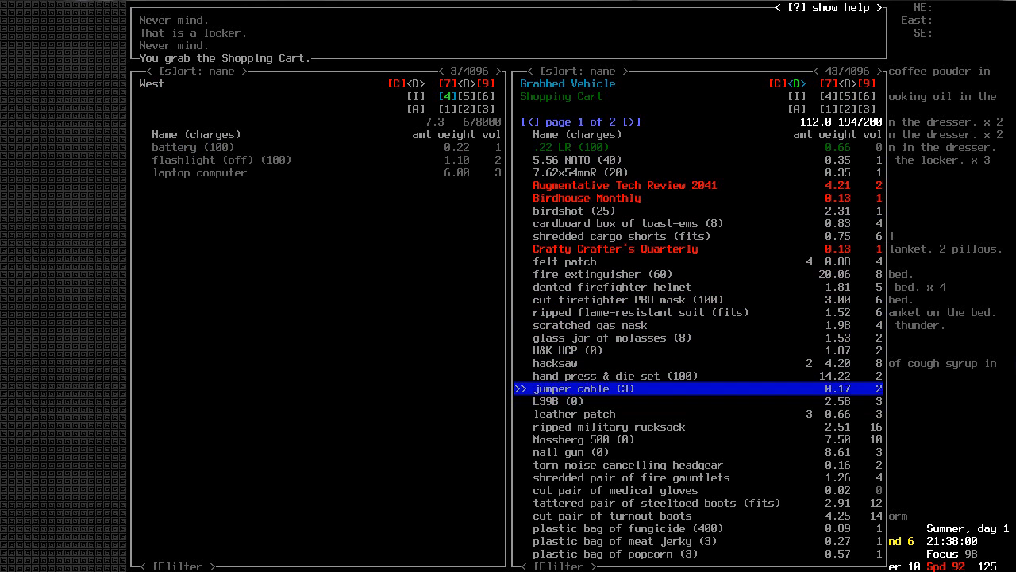
{"action": "key", "text": "up"}
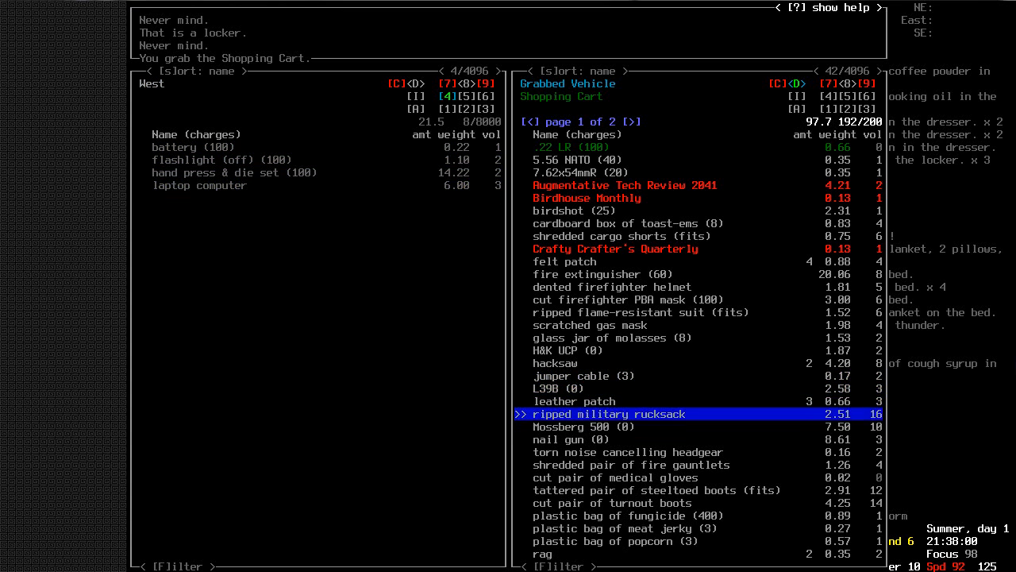
{"action": "key", "text": "DOWN"}
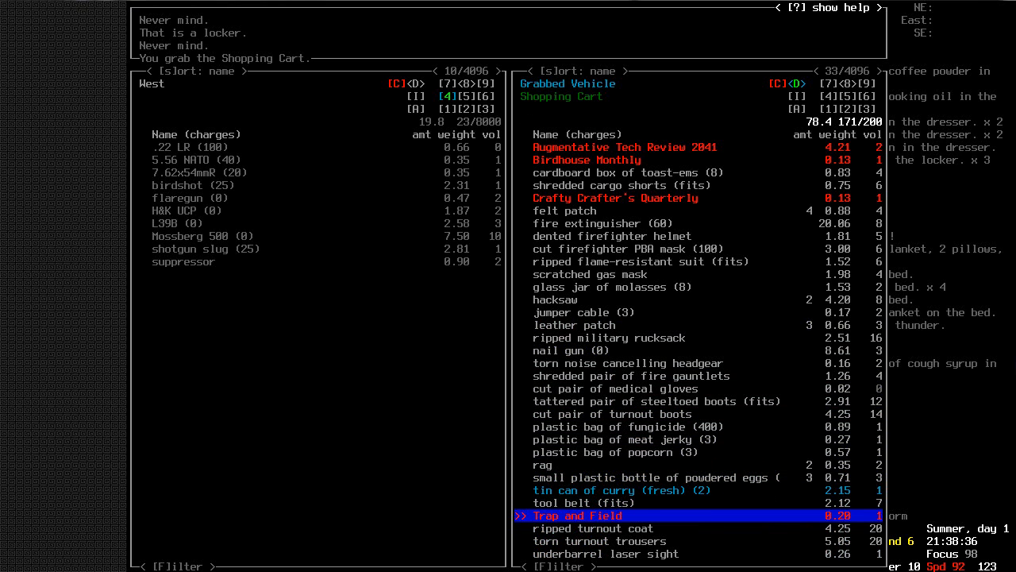
{"action": "key", "text": "DOWN"}
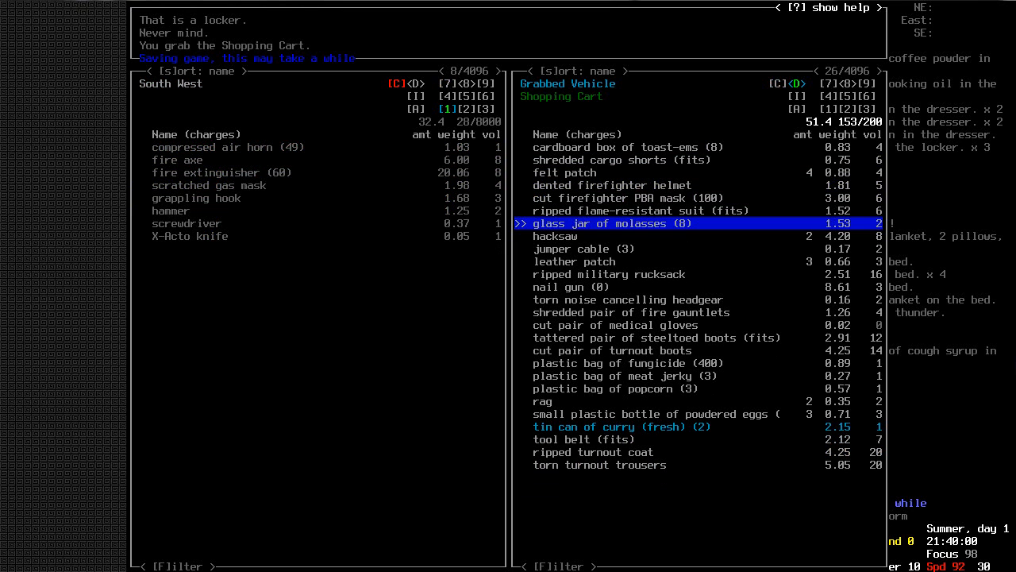
Move the hacksaw and remaining tools from the cart onto the south-west pile
{"action": "key", "text": "down"}
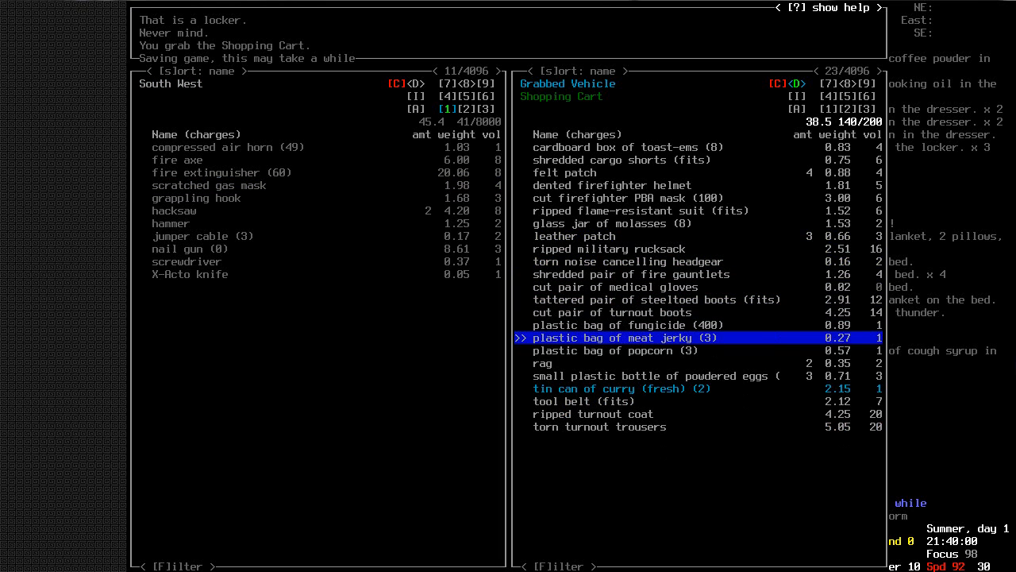
{"action": "key", "text": "down"}
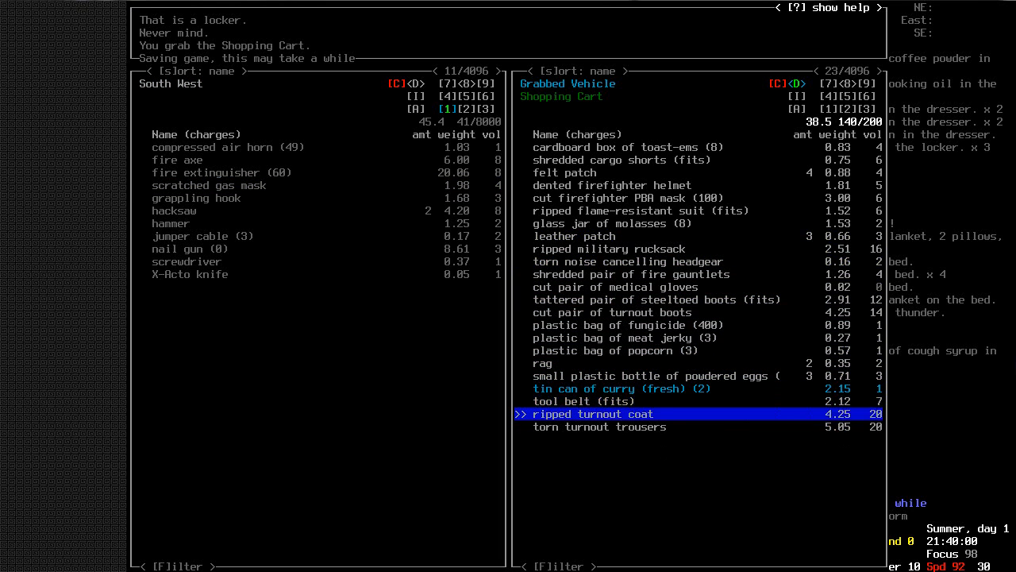
{"action": "key", "text": "Escape"}
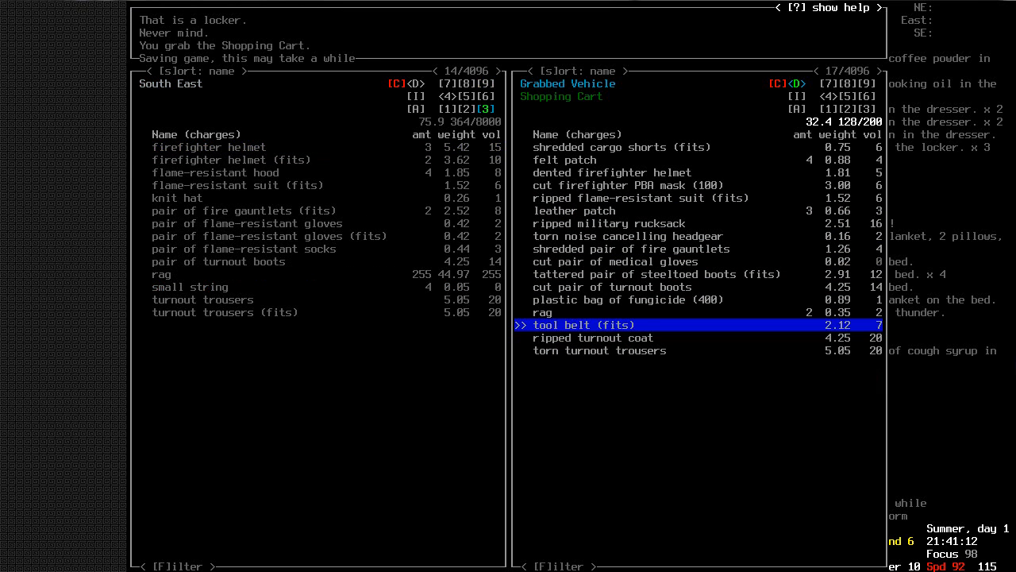
Unload the last items from the cart and close the transfer view
{"action": "key", "text": "up"}
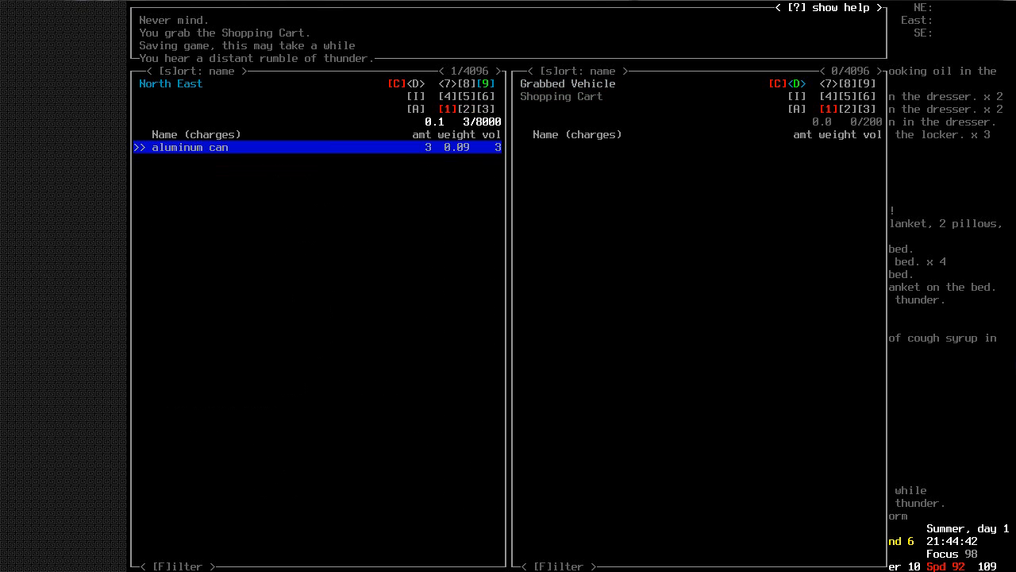
{"action": "mouse_move", "coordinate": [999, 352]}
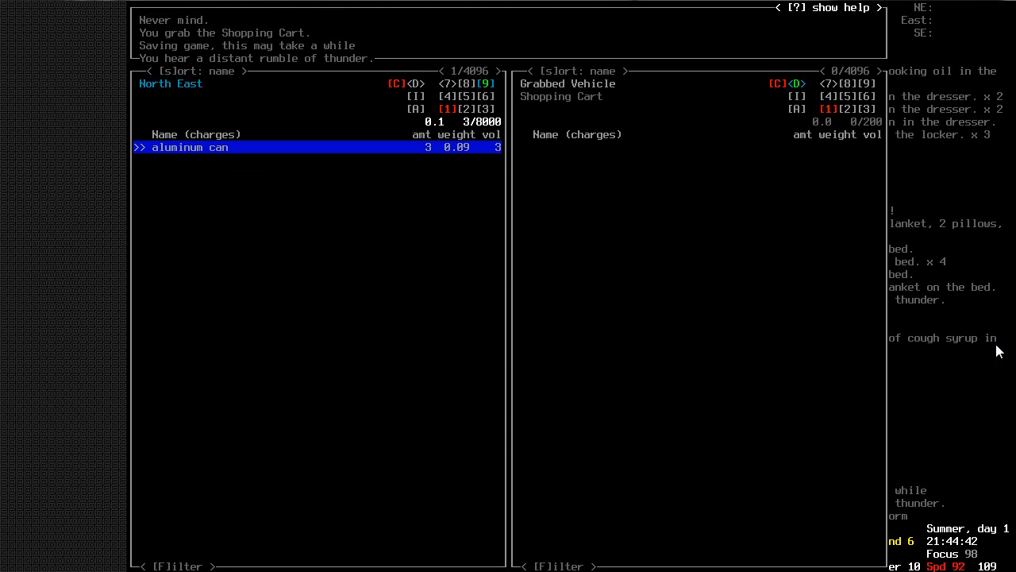
{"action": "mouse_move", "coordinate": [496, 116]}
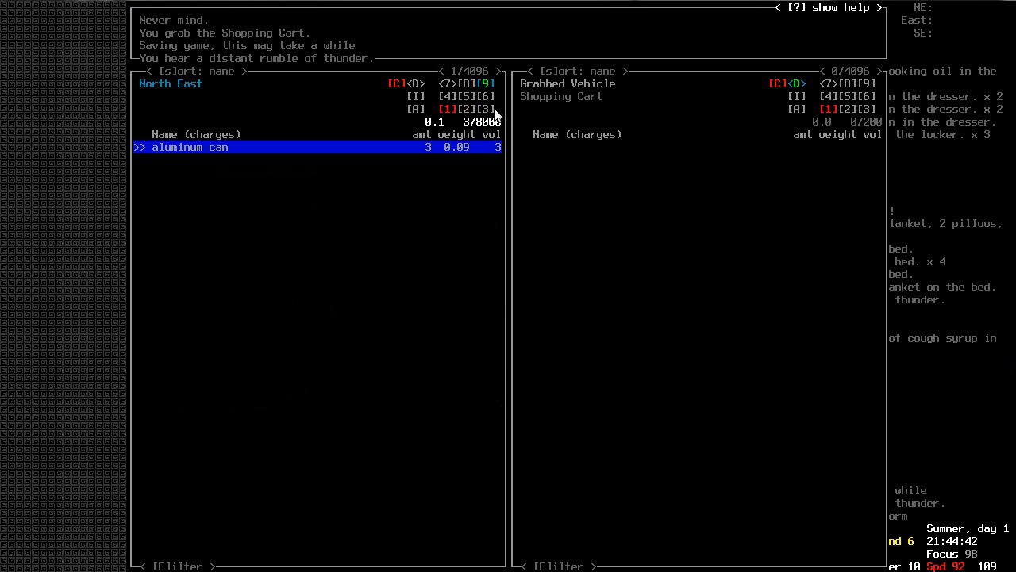
{"action": "mouse_move", "coordinate": [577, 153]}
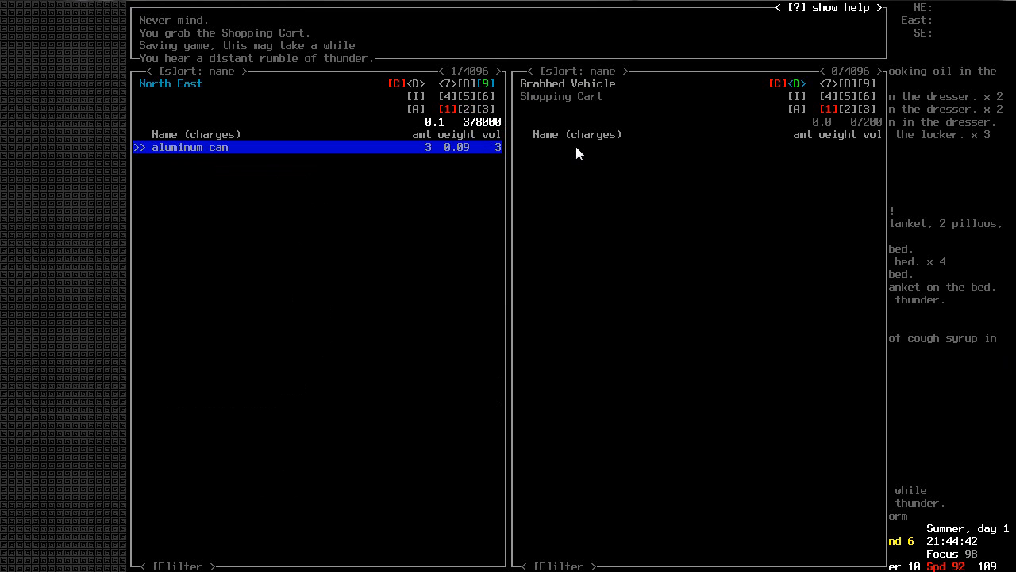
{"action": "key", "text": "Escape"}
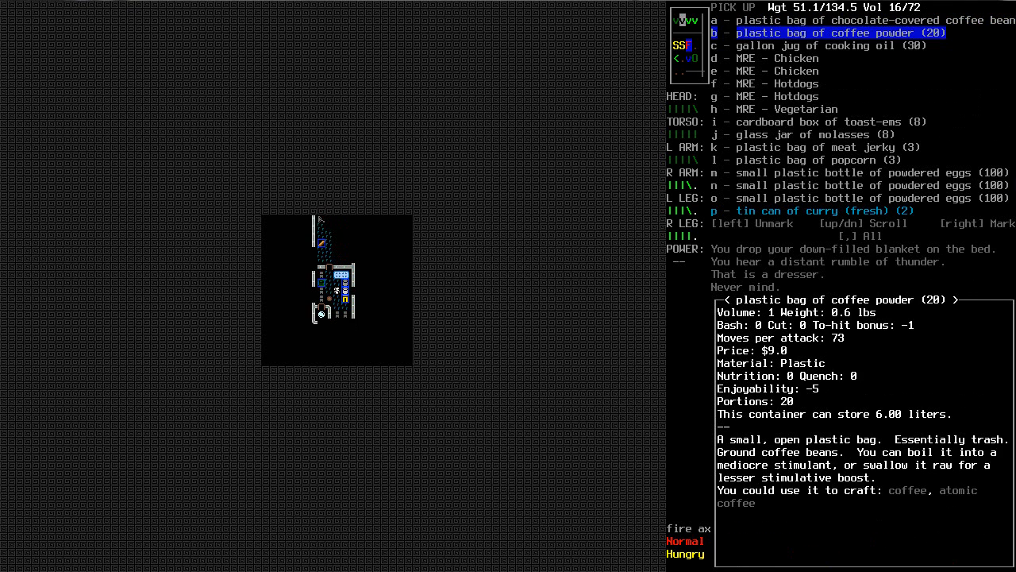
Pick up the meat jerky, then drink water and eat beans, chocolate and vitamins
{"action": "key", "text": "down"}
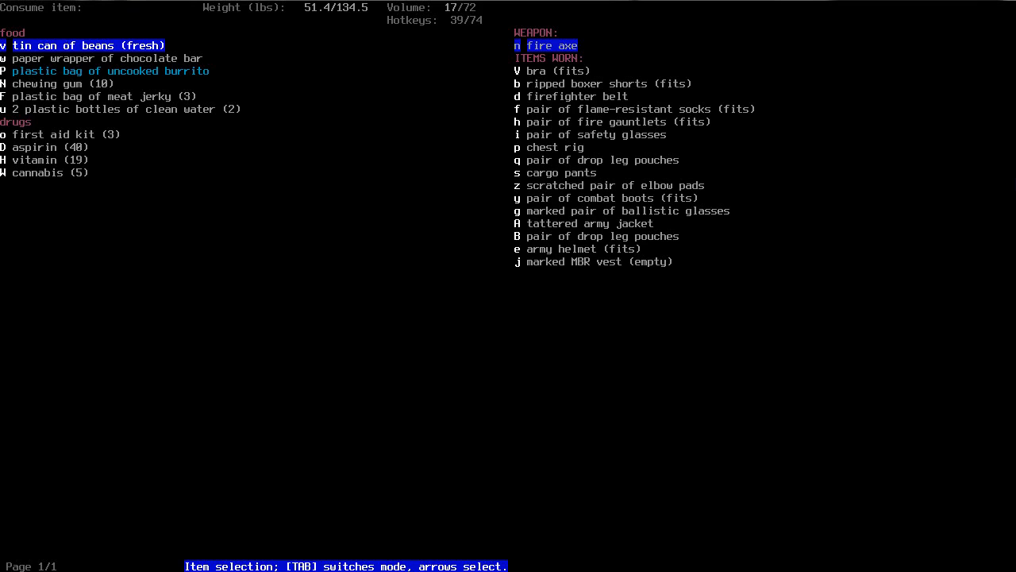
{"action": "key", "text": "down"}
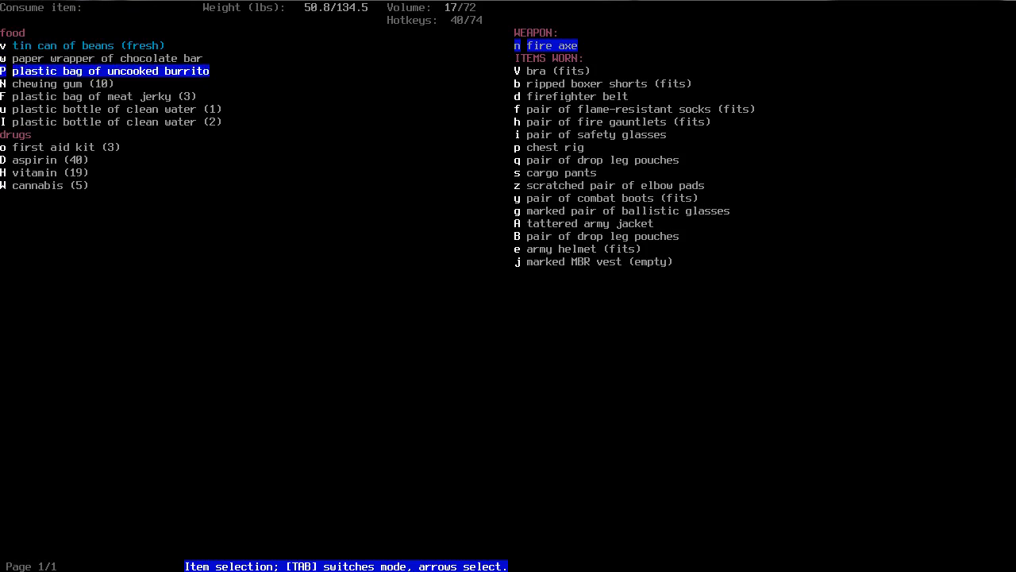
{"action": "key", "text": "up"}
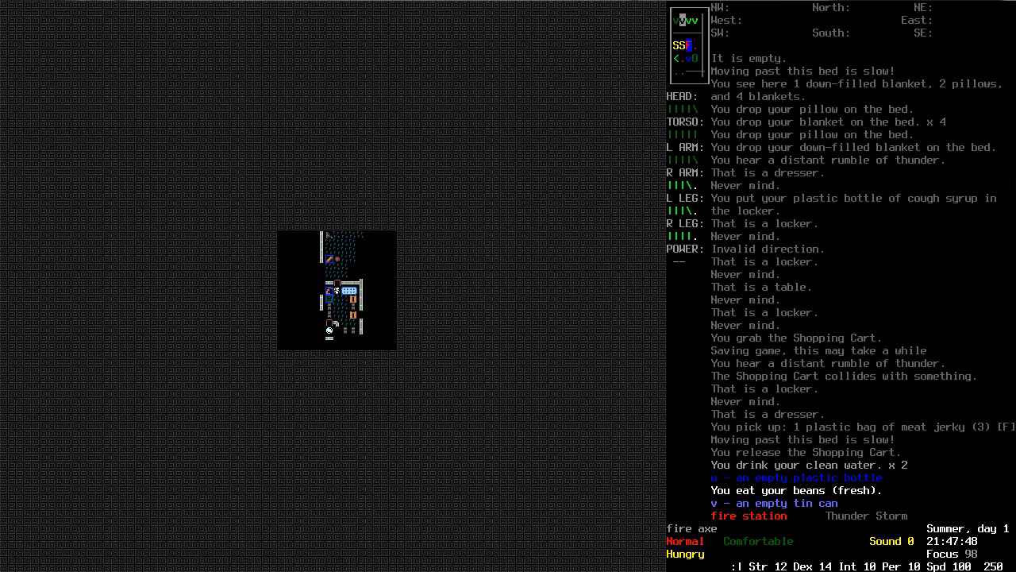
{"action": "key", "text": "E"}
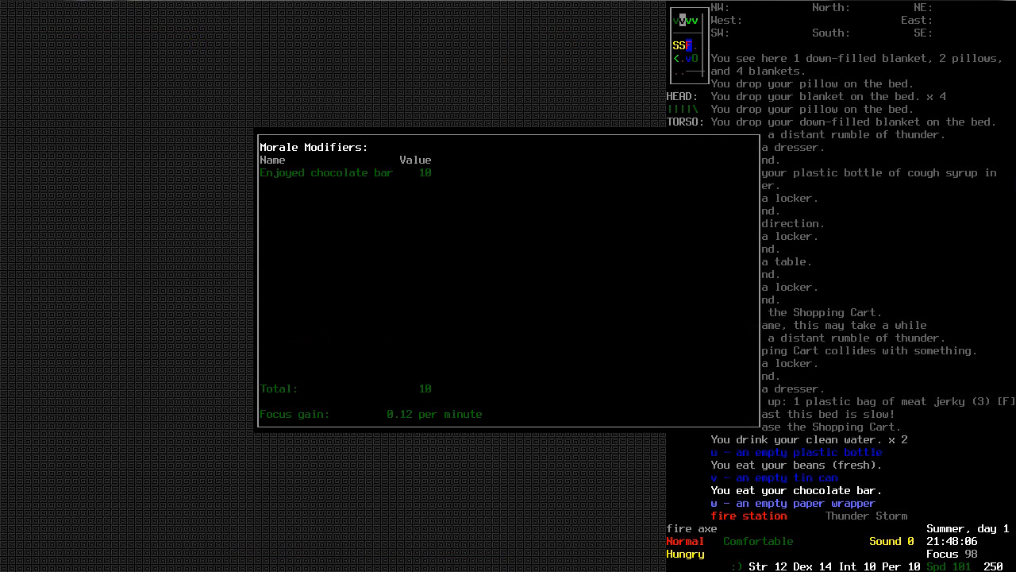
{"action": "key", "text": "E"}
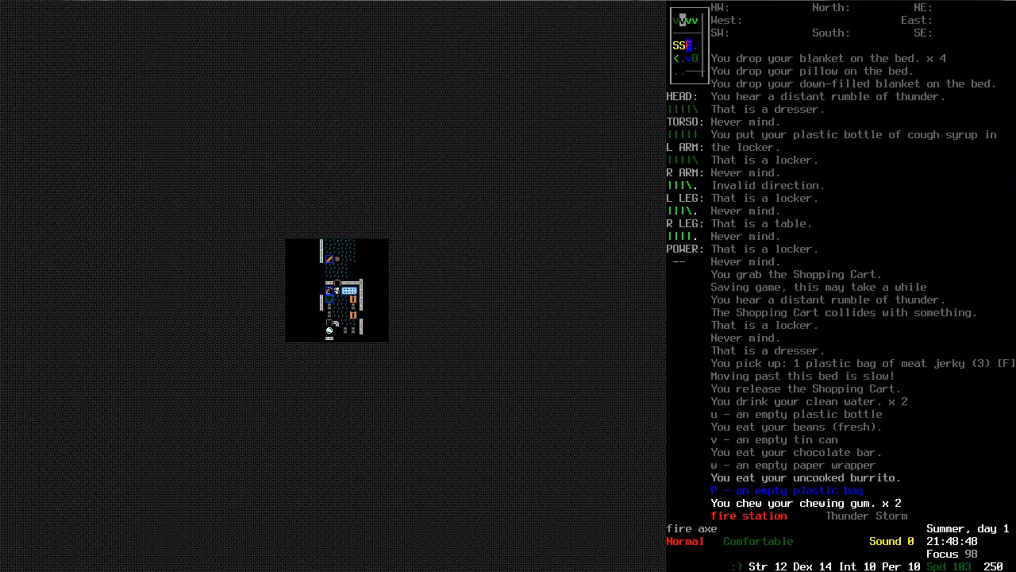
{"action": "key", "text": "E"}
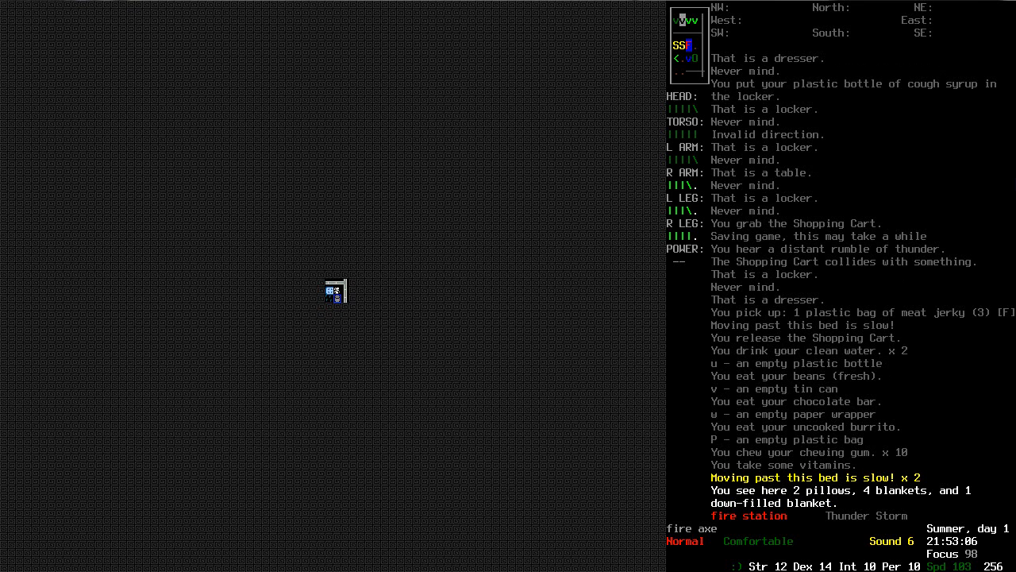
Sleep on the bed until day two, then eat the jerky and drink water
{"action": "key", "text": "s"}
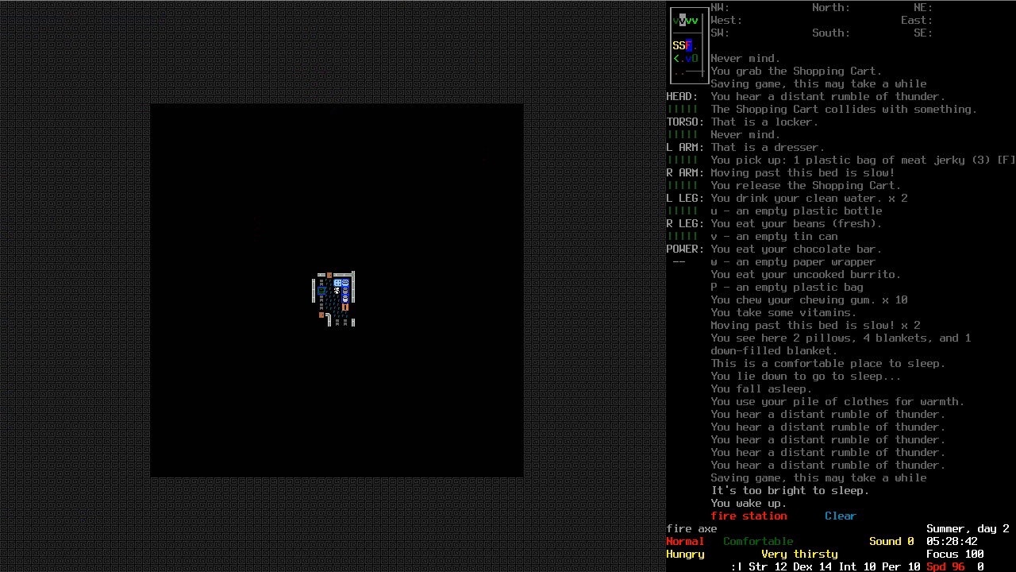
{"action": "key", "text": "E"}
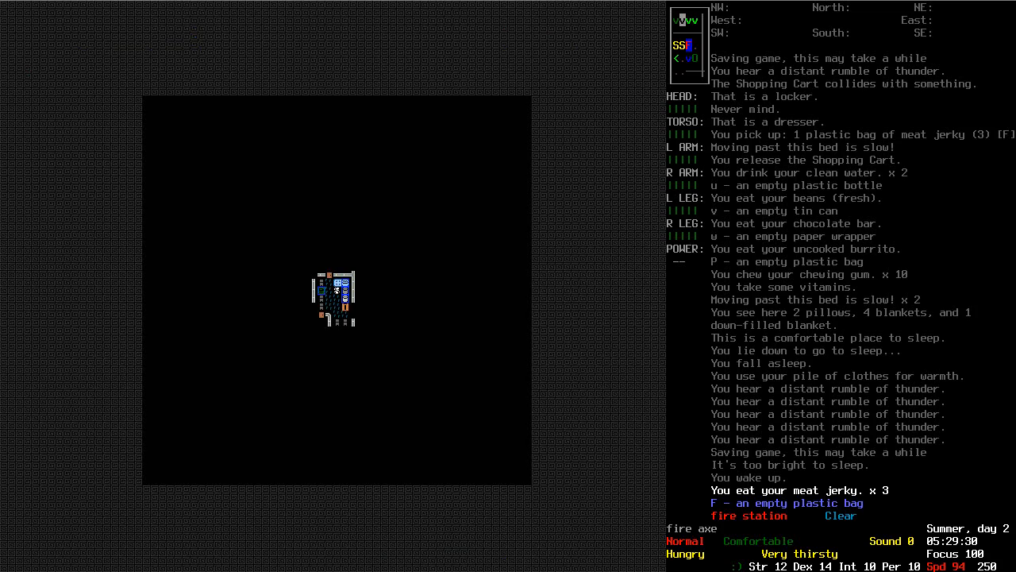
{"action": "key", "text": "E"}
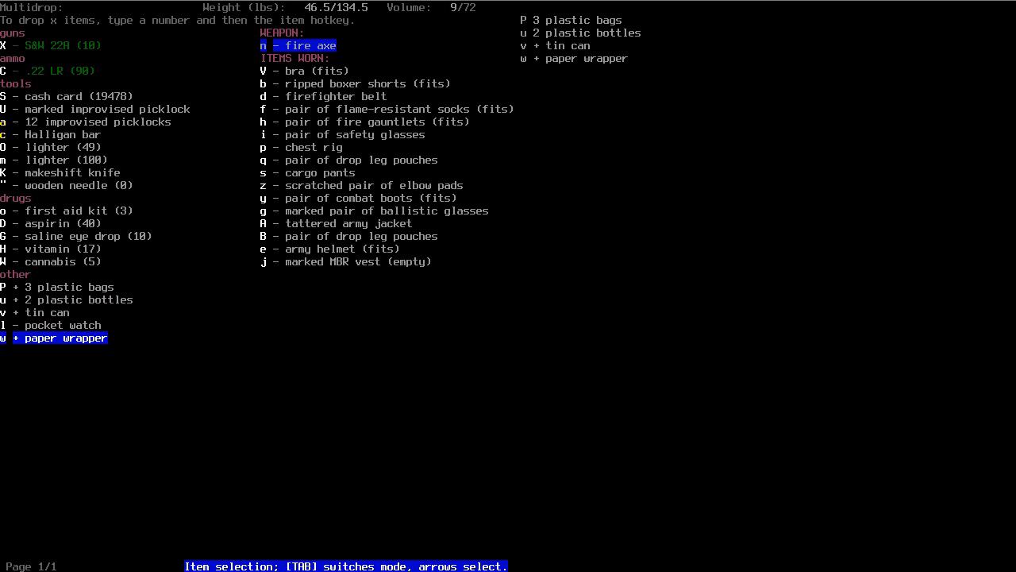
Store the marked empty bags, bottles, can and wrapper in the locker, then open the map
{"action": "key", "text": "up"}
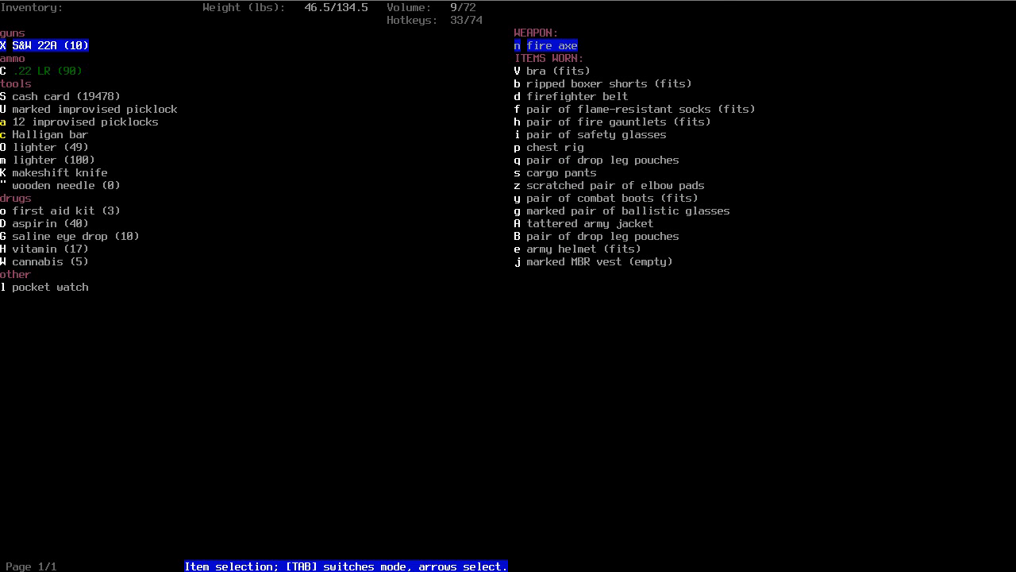
{"action": "key", "text": "Escape"}
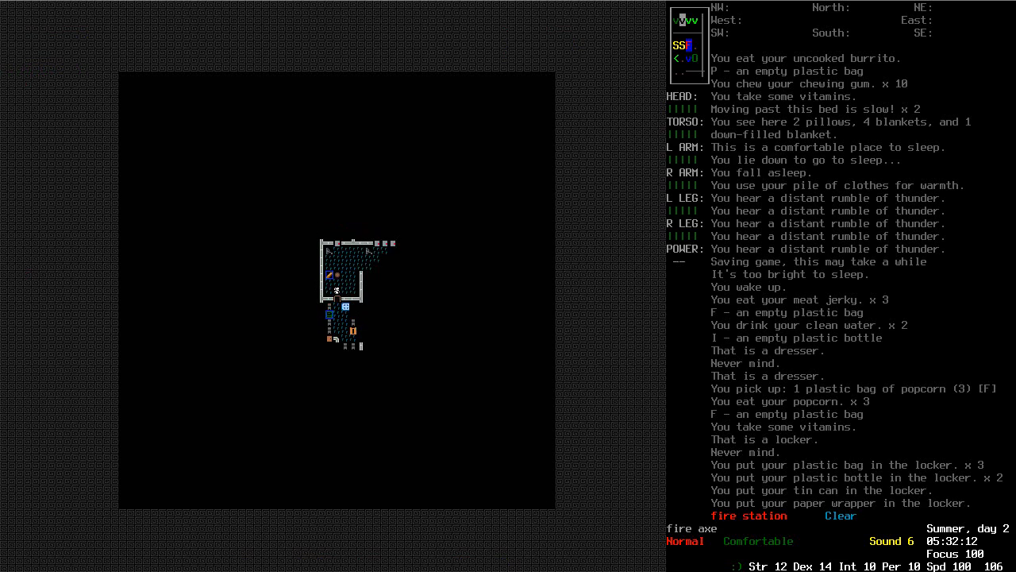
{"action": "key", "text": "m"}
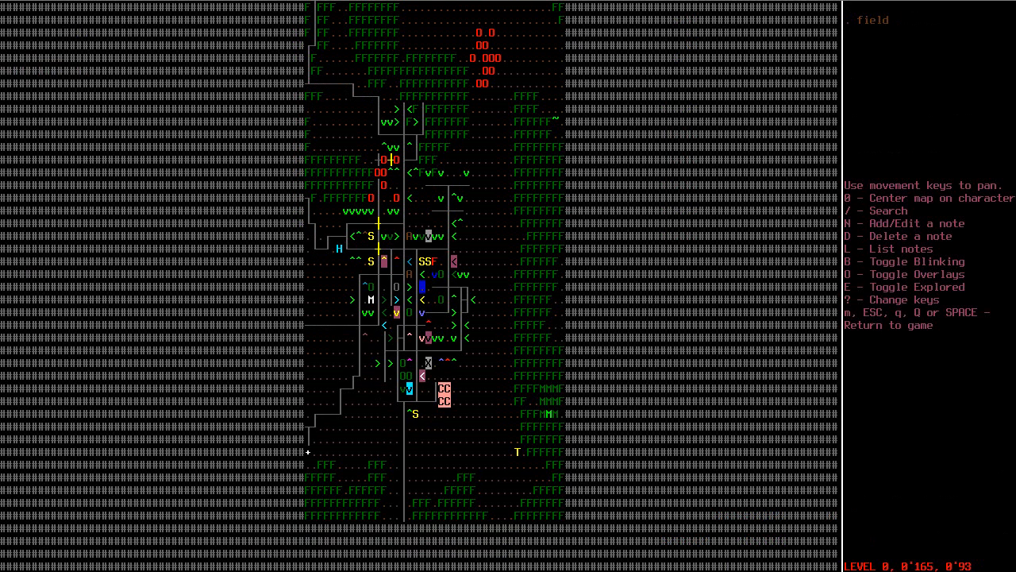
Pan the world map over the parking lot, slime pit and fields
{"action": "key", "text": "Down"}
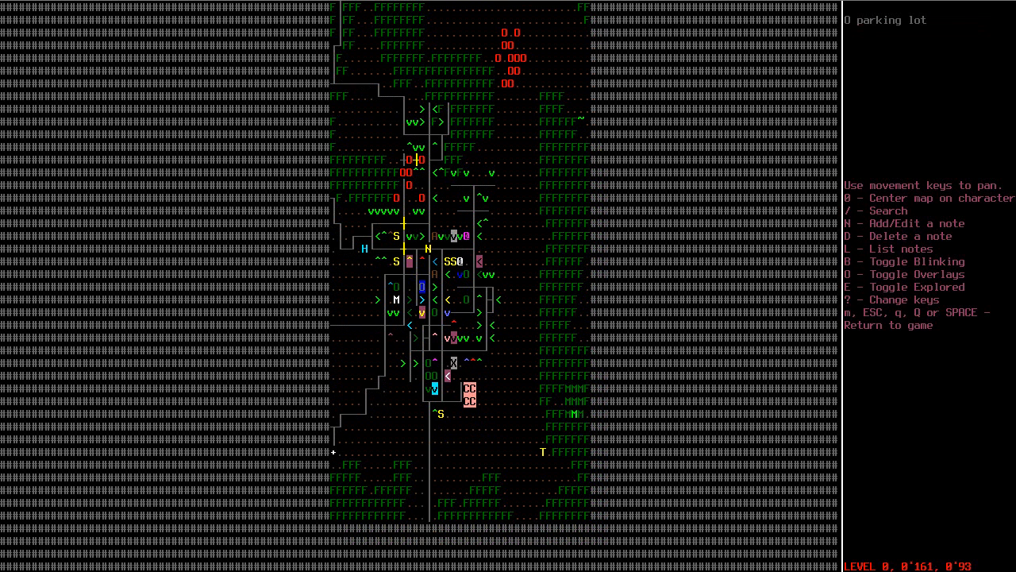
{"action": "key", "text": "up"}
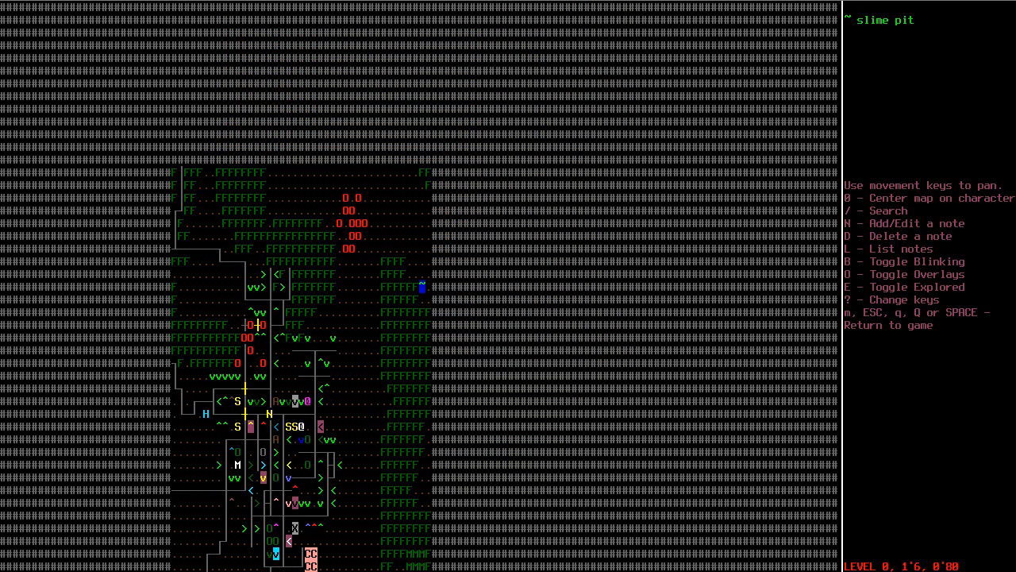
{"action": "key", "text": "Right"}
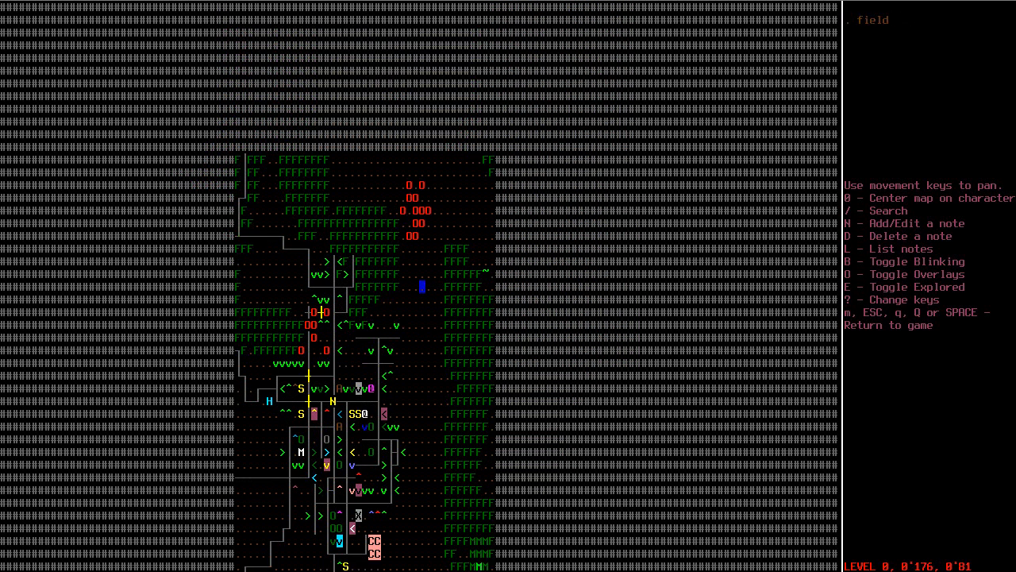
{"action": "scroll", "scroll_direction": "down", "scroll_amount": 3}
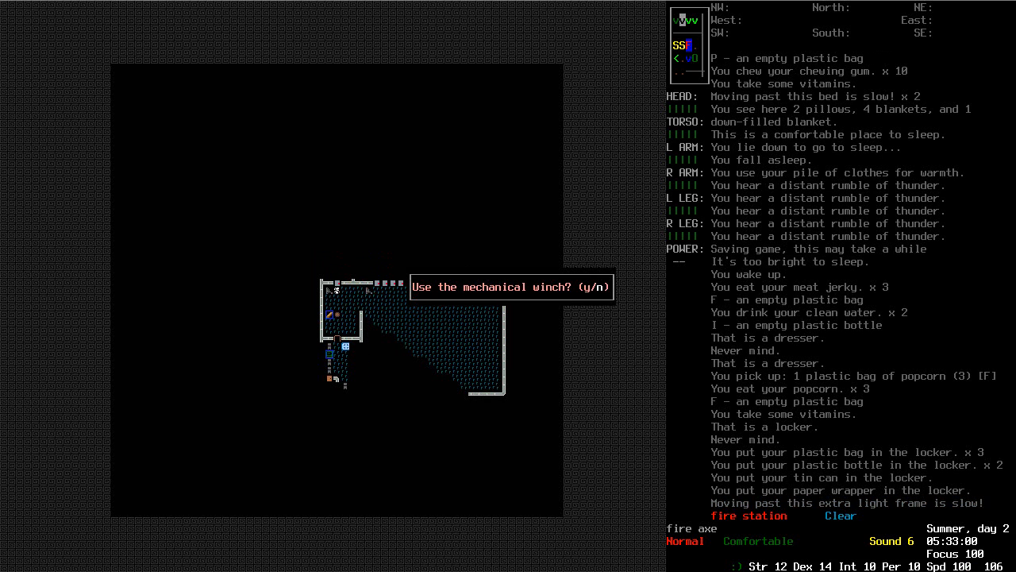
Winch the fire station gate open, move the shopping cart outside, then winch it shut
{"action": "key", "text": "y"}
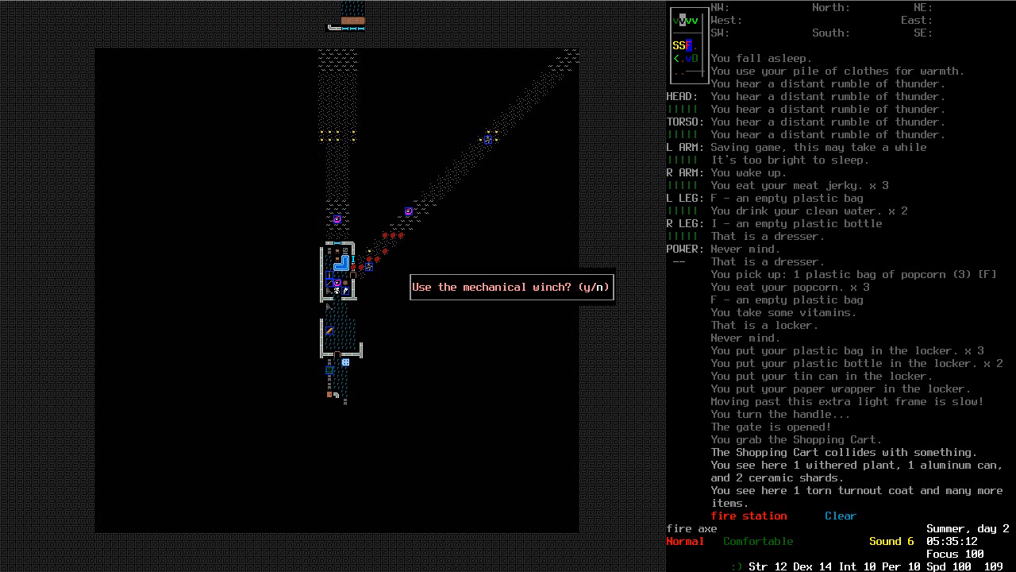
{"action": "key", "text": "y"}
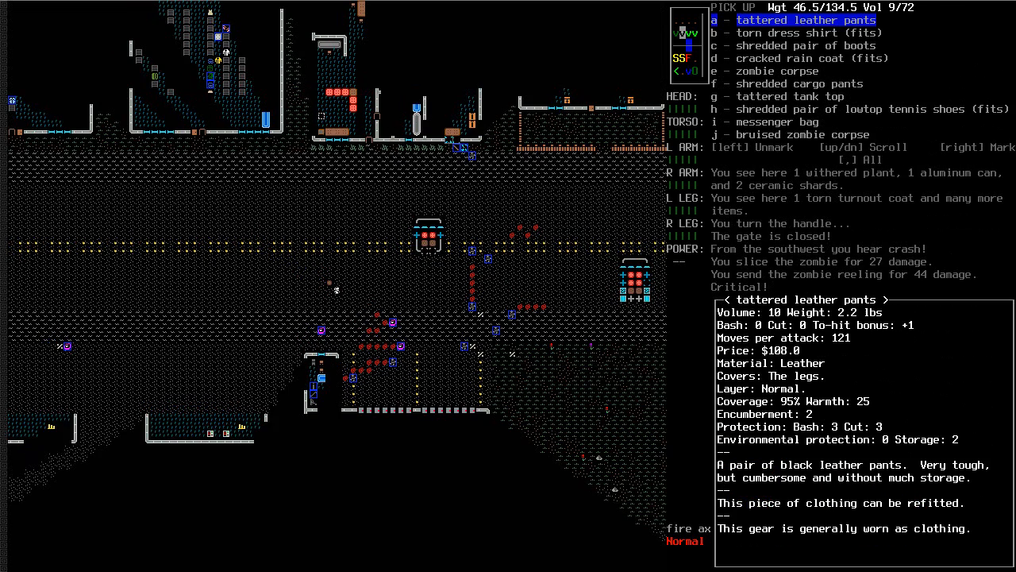
Look over the clothing pile and corpses, then read the armor layering and encumbrance table
{"action": "key", "text": "down"}
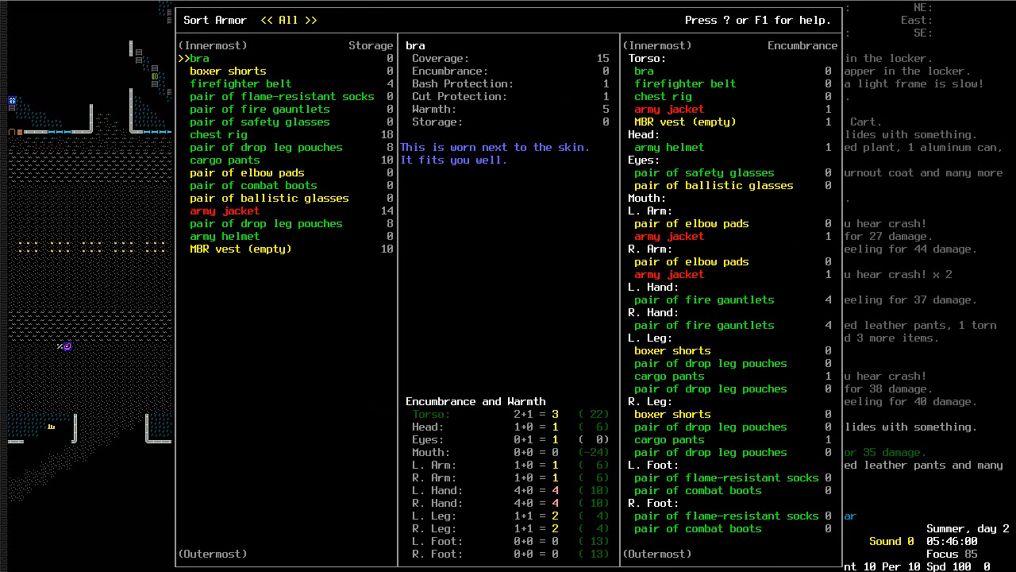
{"action": "key", "text": "Escape"}
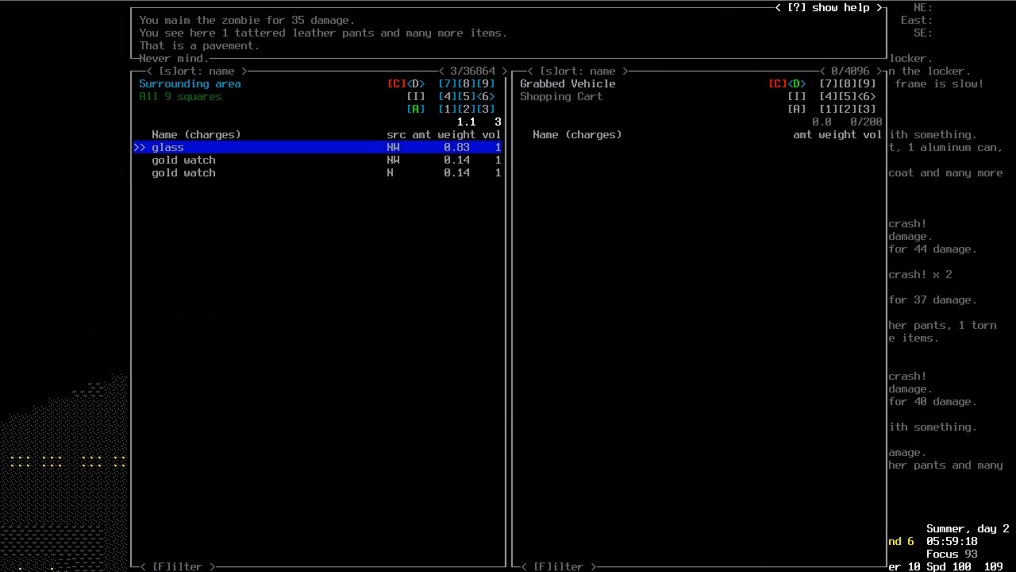
Take and wear both gold watches, and pick up the cow bell from nearby items
{"action": "key", "text": "DOWN"}
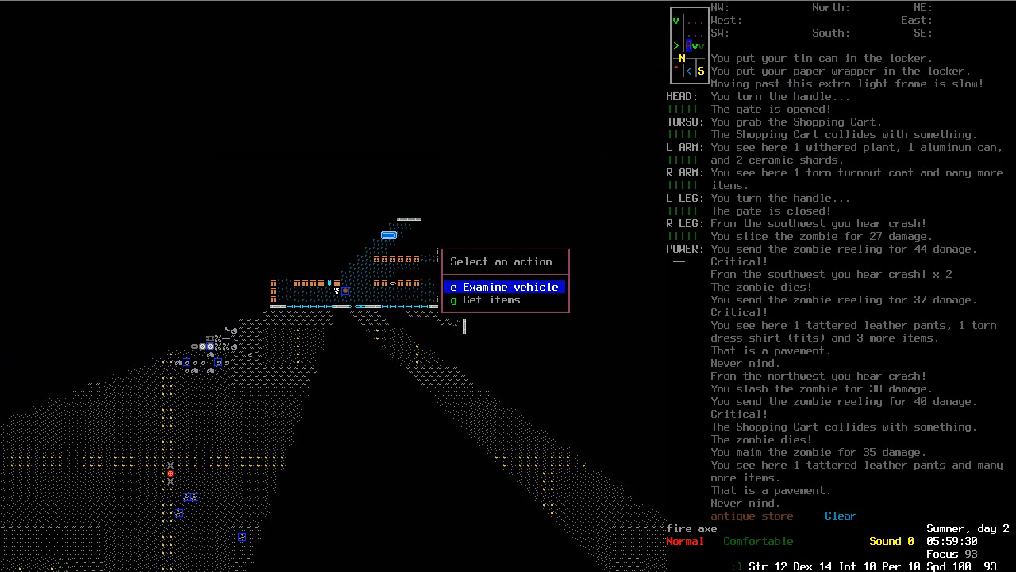
{"action": "left_click", "coordinate": [491, 299]}
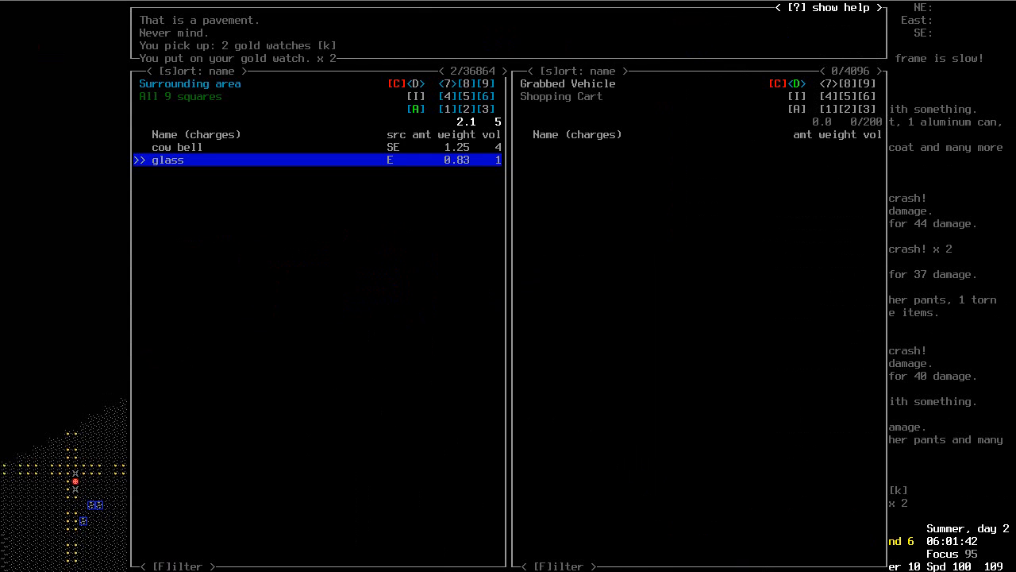
{"action": "key", "text": "up"}
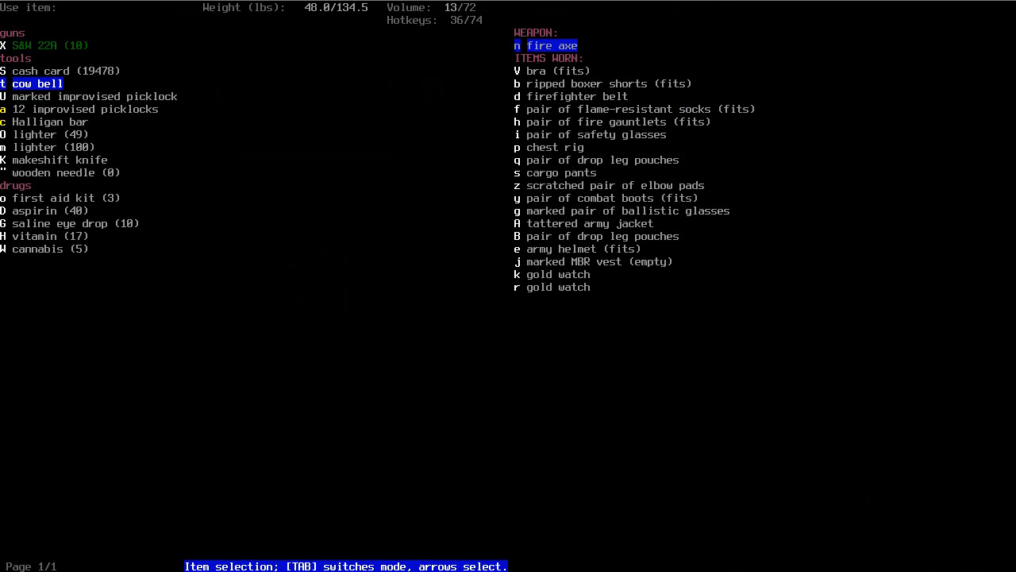
Ring the cow bell, then move it into the shopping cart via advanced inventory
{"action": "key", "text": "up"}
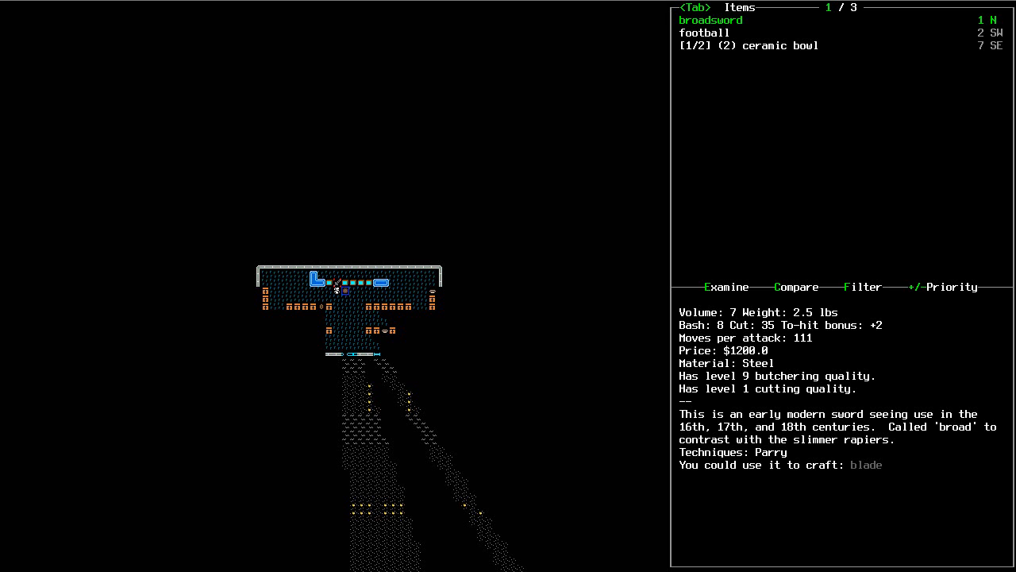
{"action": "key", "text": "Escape"}
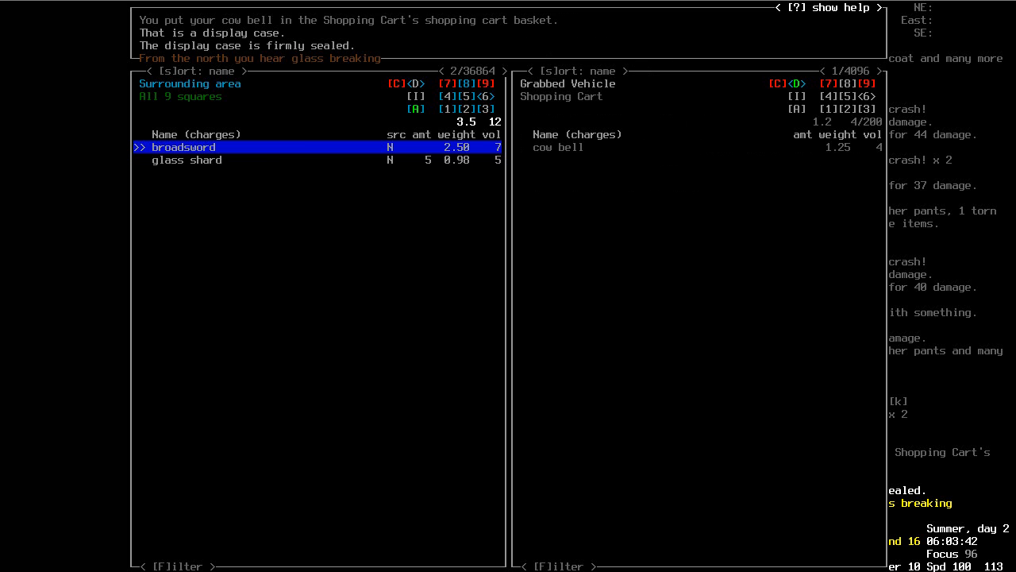
Move the broadsword into the cart, inspect the fire axe, and save the game
{"action": "left_click", "coordinate": [183, 146]}
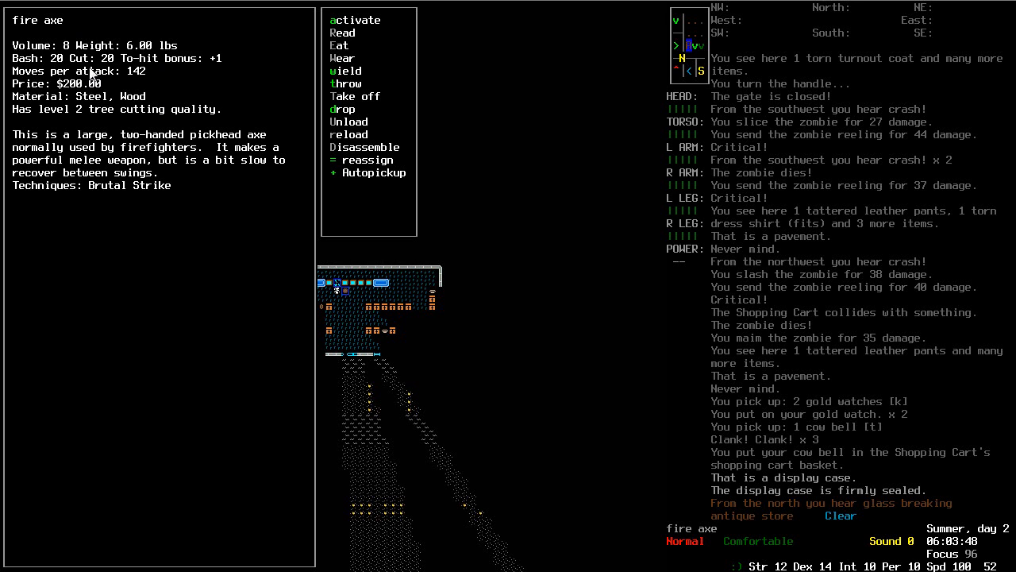
{"action": "mouse_move", "coordinate": [568, 408]}
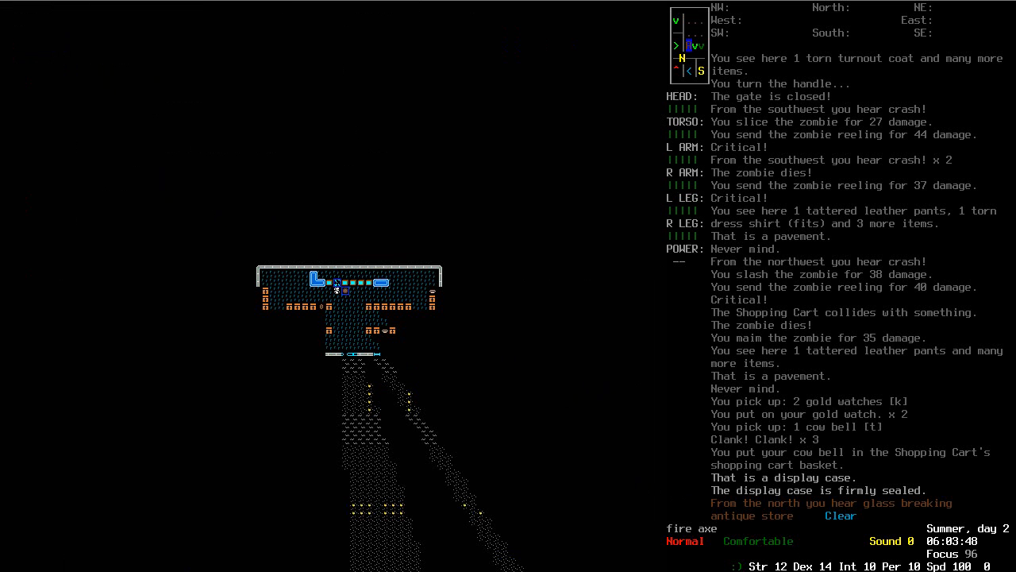
{"action": "key", "text": "@"}
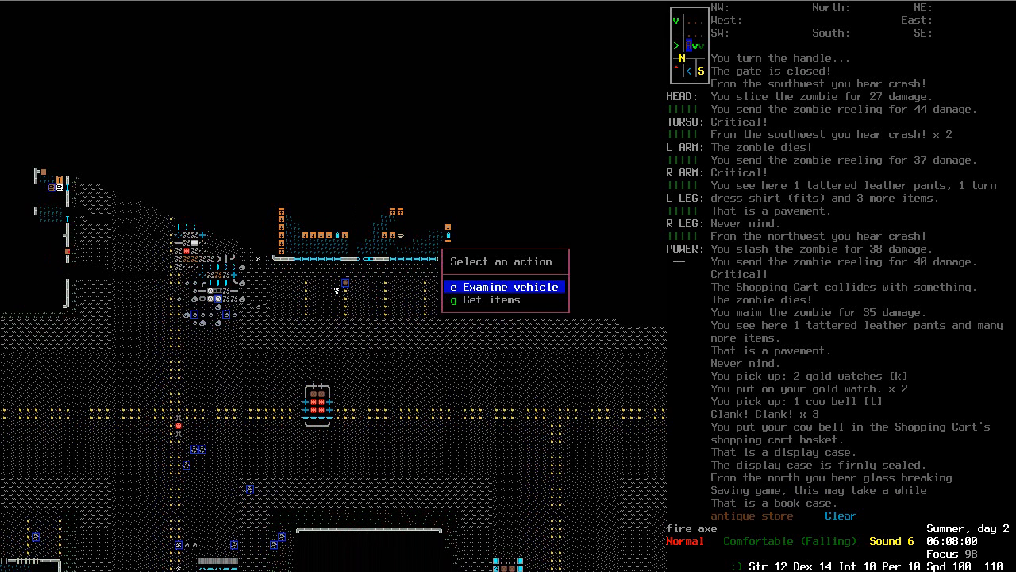
Check the surroundings on the overmap, then butcher the zombie corpse on the road
{"action": "left_click", "coordinate": [491, 300]}
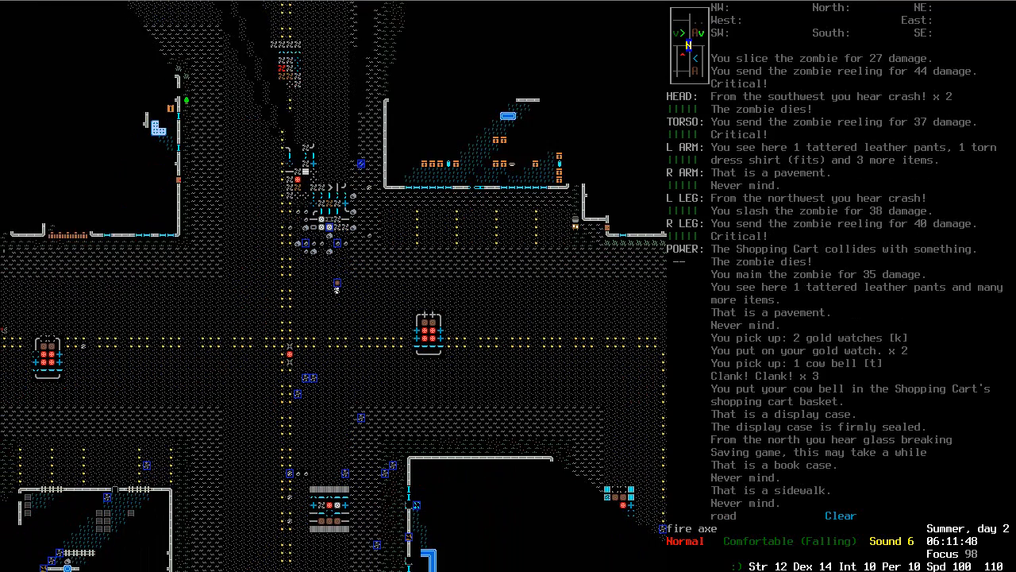
{"action": "key", "text": "m"}
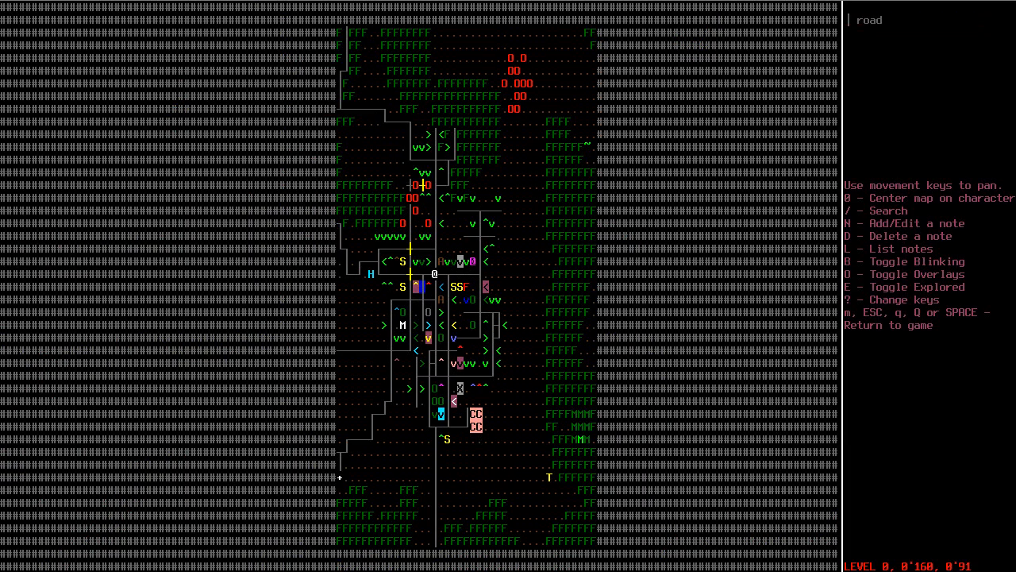
{"action": "key", "text": "Escape"}
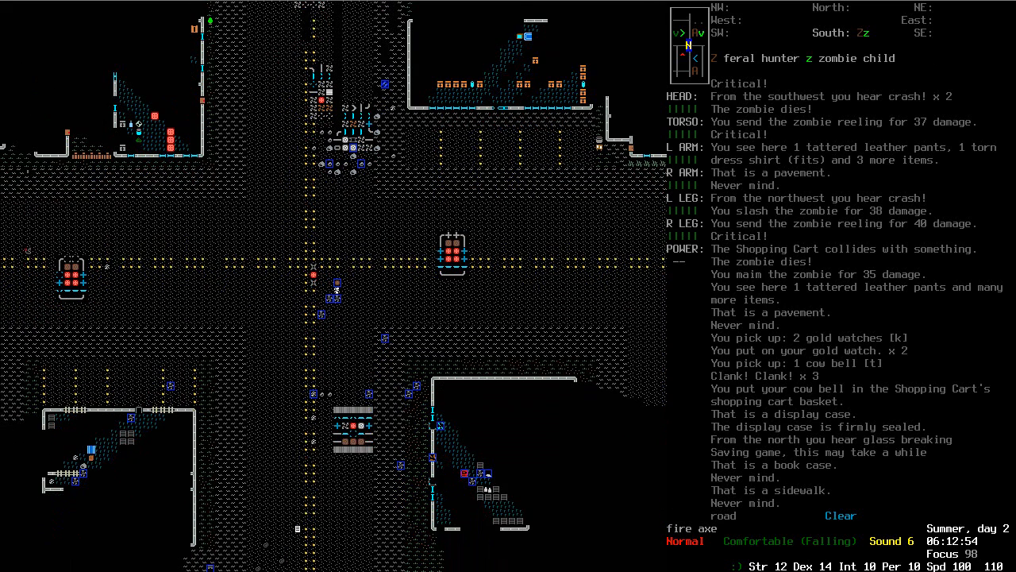
{"action": "key", "text": "b"}
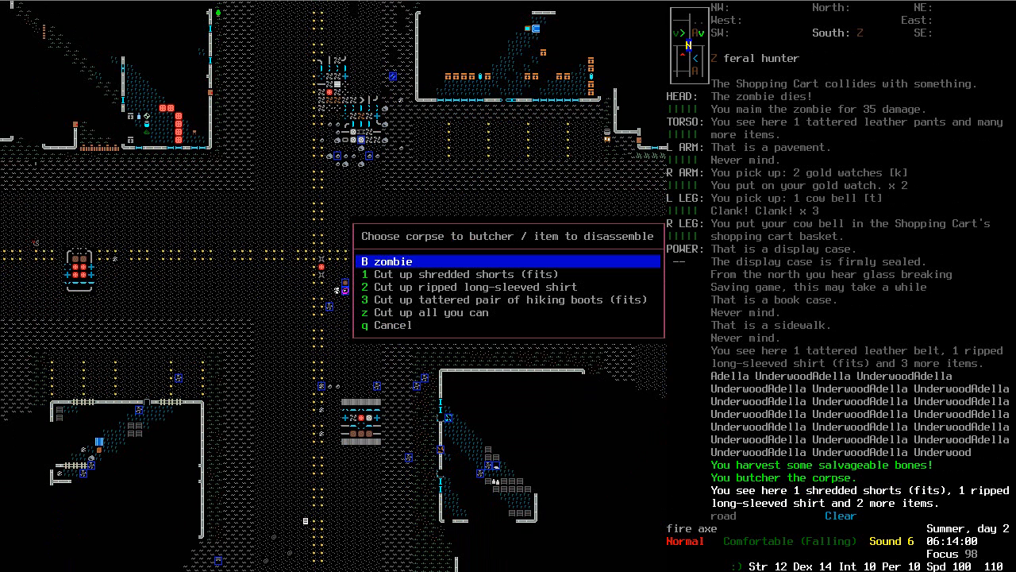
Butcher the remaining corpses and load the MBR vest, RM216 SPIW and fire extinguisher into the cart
{"action": "key", "text": "B"}
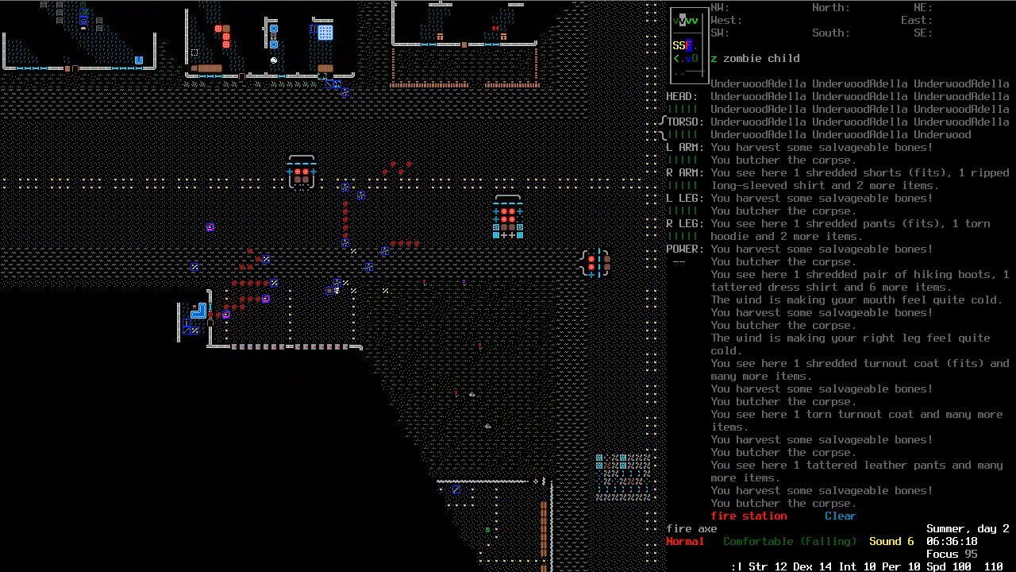
{"action": "key", "text": "g"}
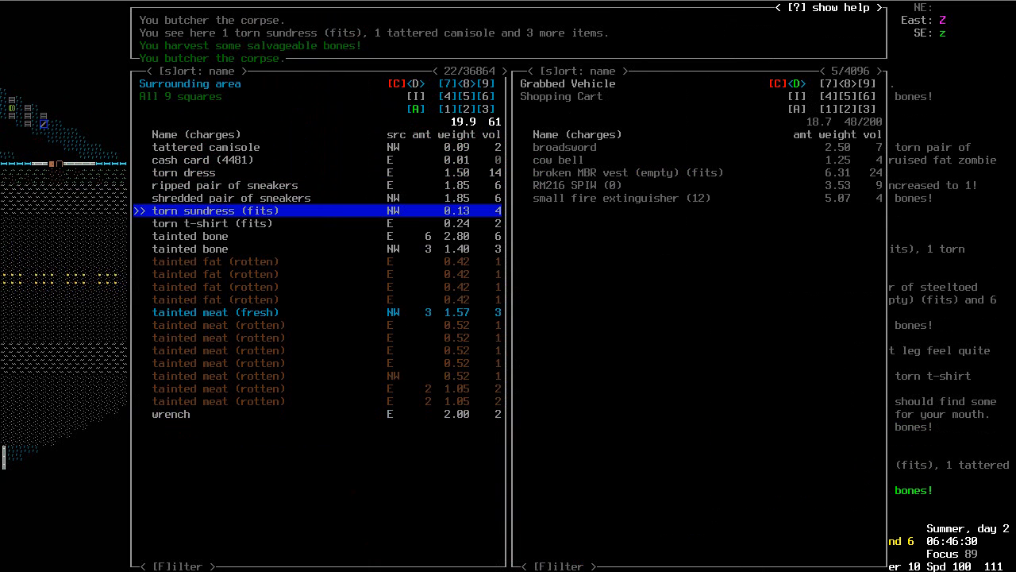
Unload the cart to the south-west square except the MBR vest, then take and skim the books
{"action": "key", "text": "Escape"}
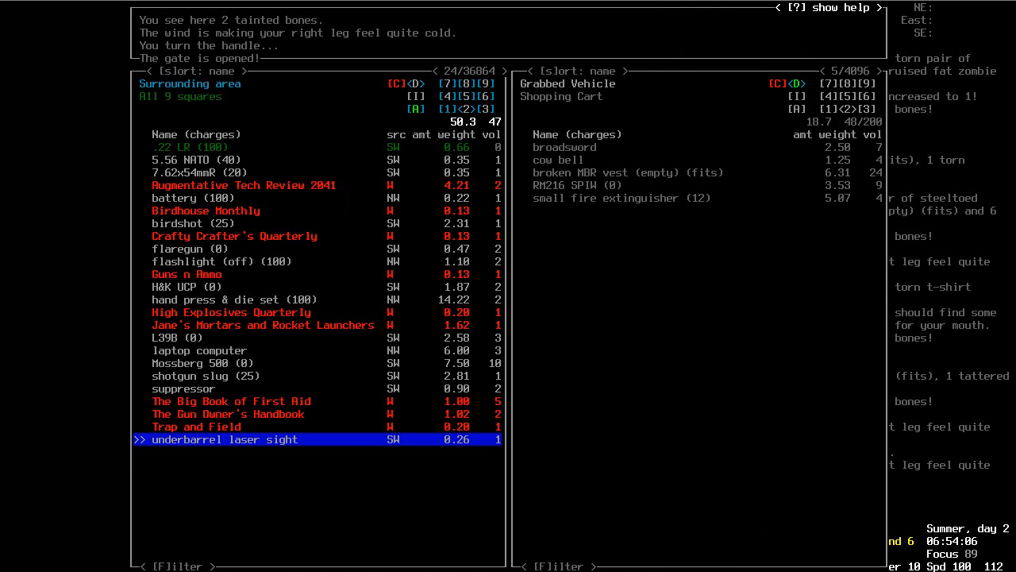
{"action": "key", "text": "Escape"}
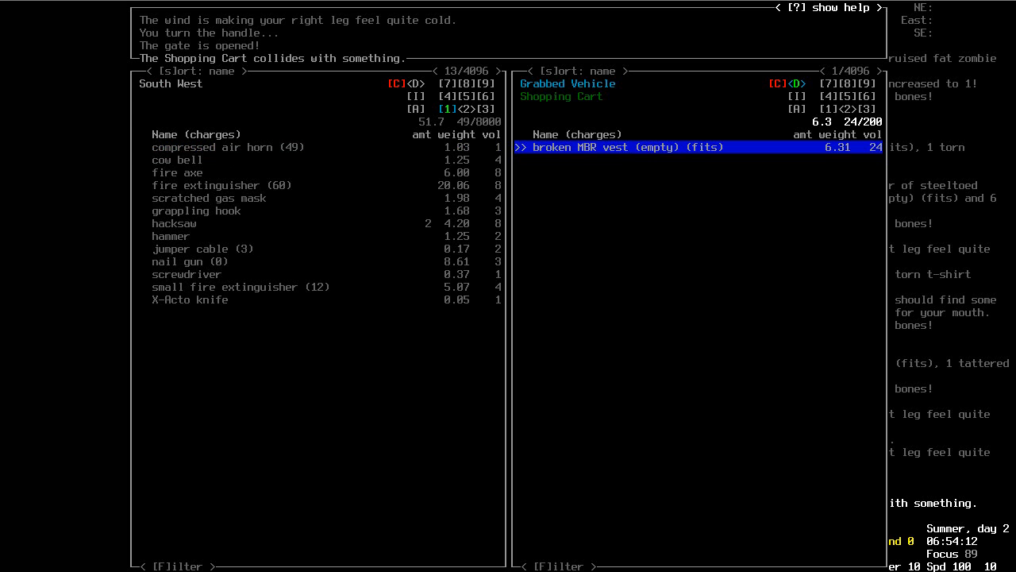
{"action": "key", "text": "Escape"}
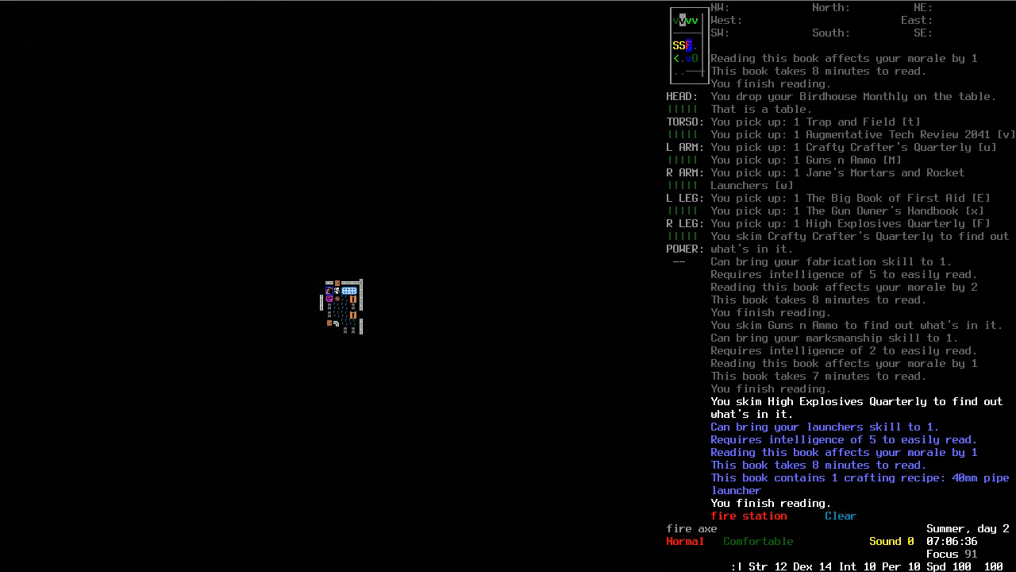
Skim Jane's Mortars and Rocket Launchers, Augmentative Tech Review 2041 and the other unread books
{"action": "key", "text": "r"}
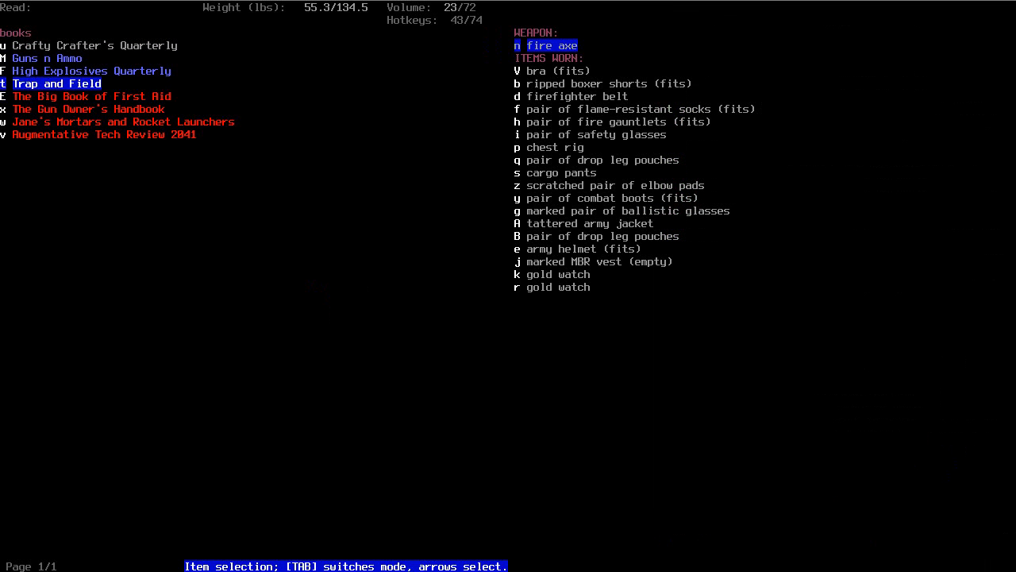
{"action": "key", "text": "up"}
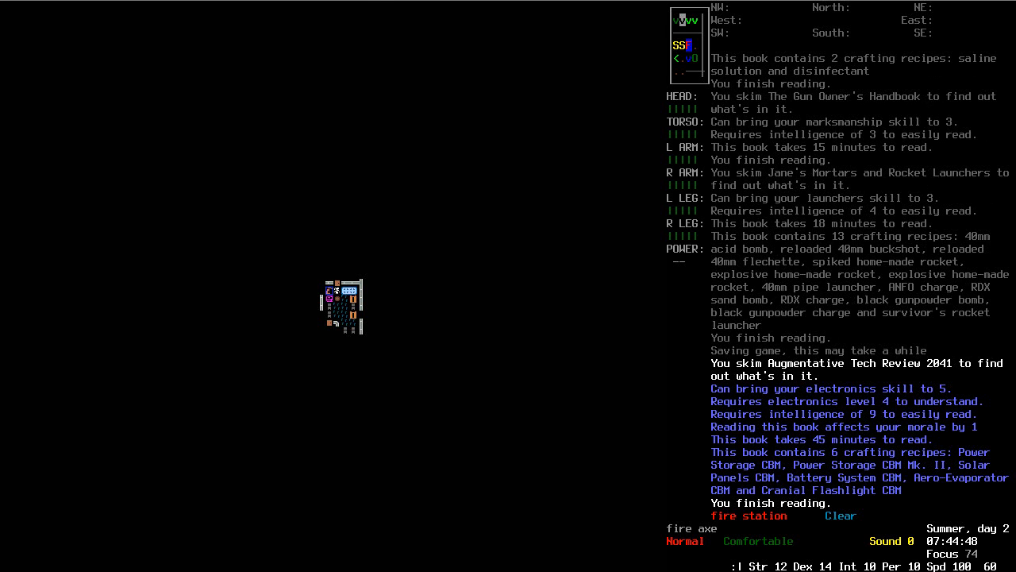
{"action": "key", "text": "d"}
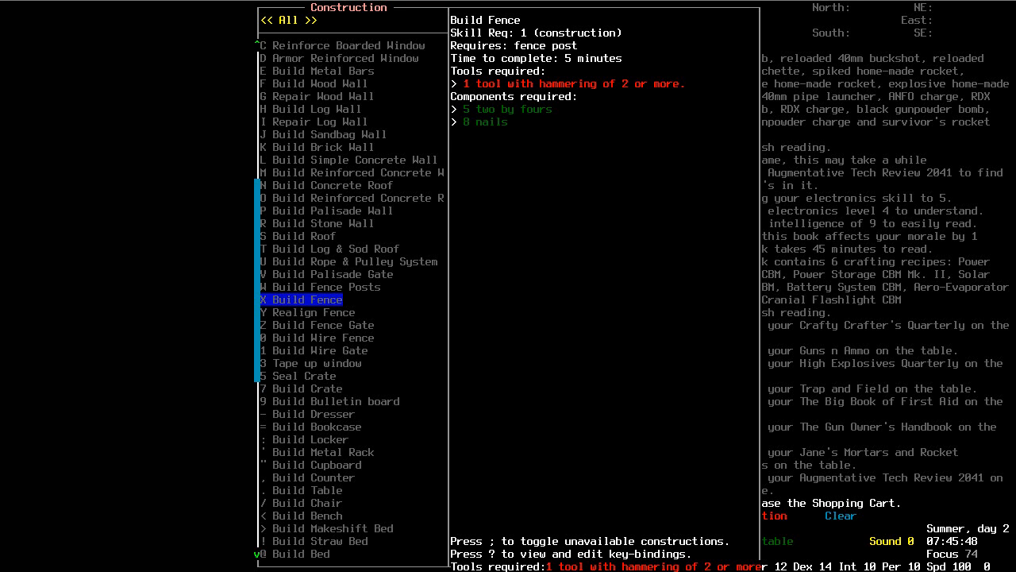
View Chop Tree Trunk Into Logs requirements under Farming and Woodcutting, then leave the list
{"action": "key", "text": "up"}
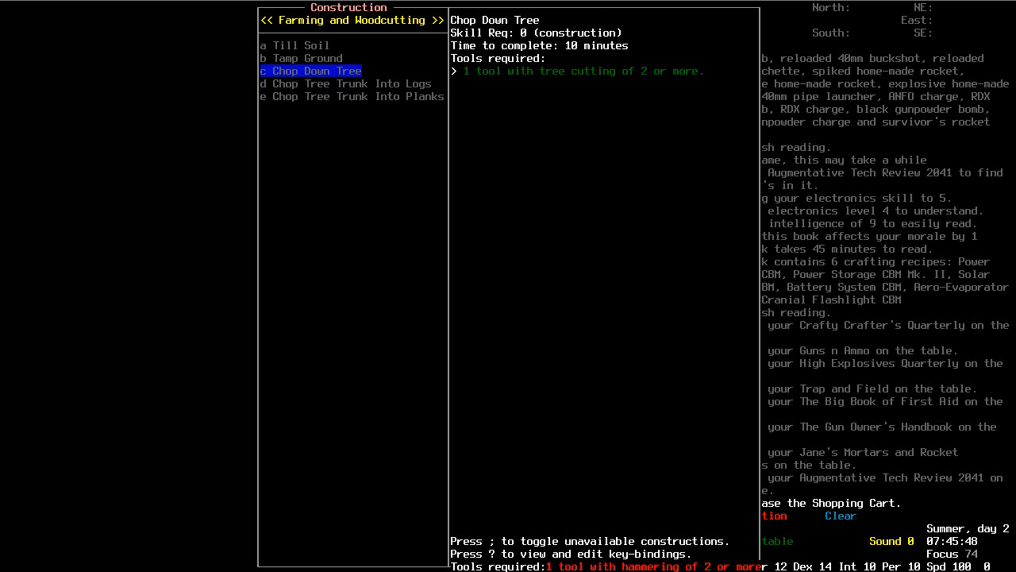
{"action": "key", "text": "down"}
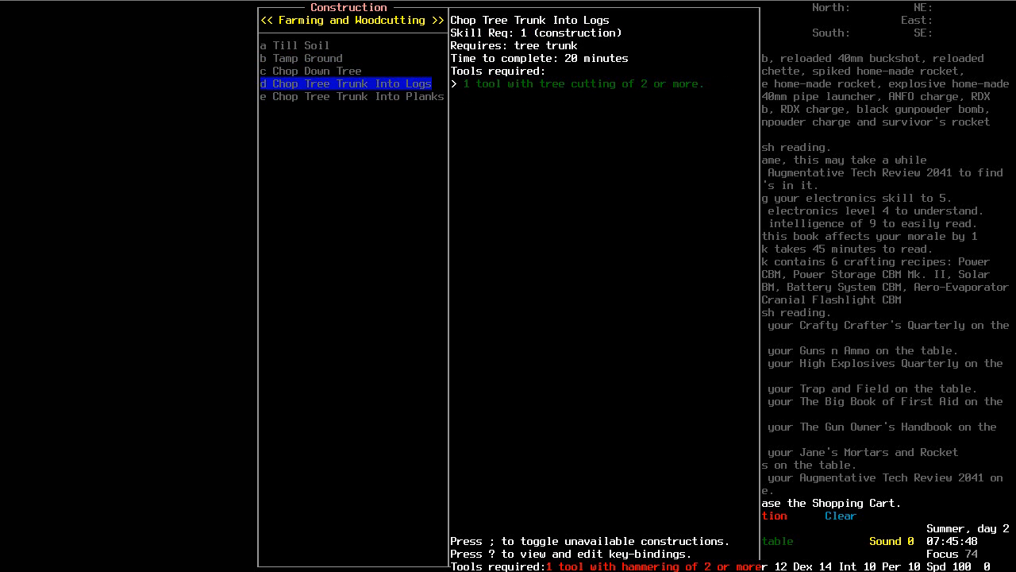
{"action": "key", "text": "Escape"}
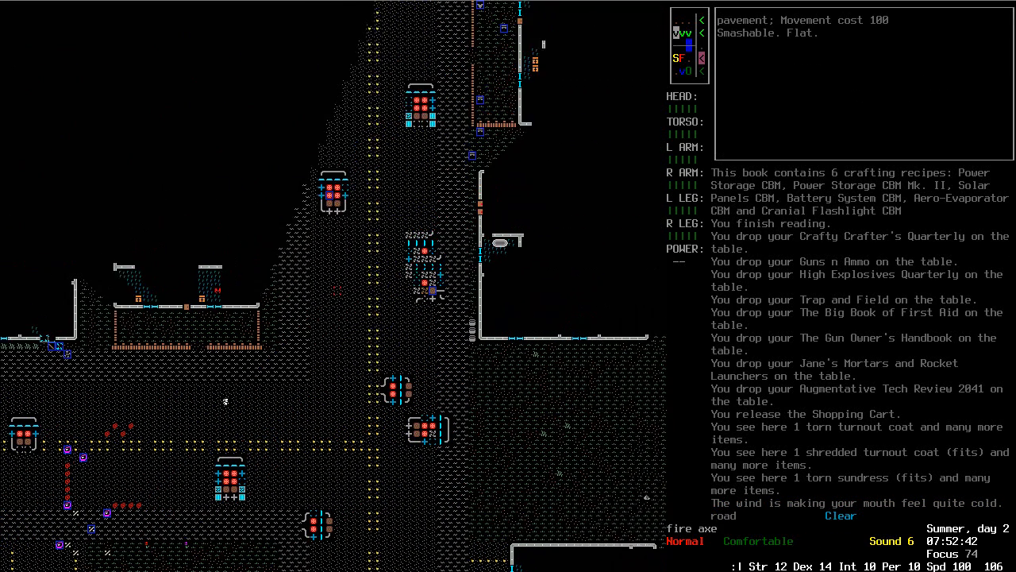
Finish off the field zombies with the fire axe and list nearby items
{"action": "key", "text": "up"}
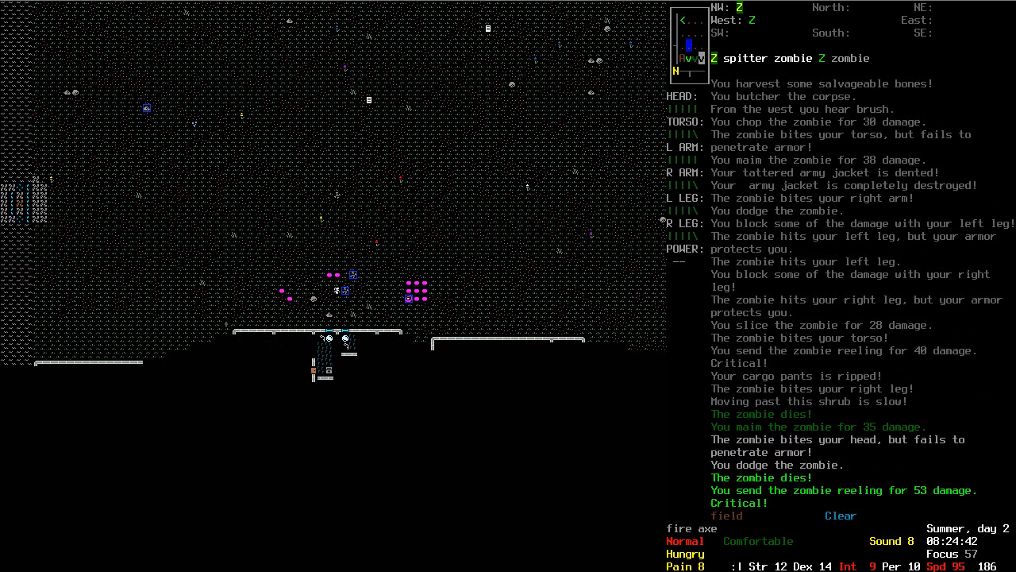
{"action": "key", "text": "g"}
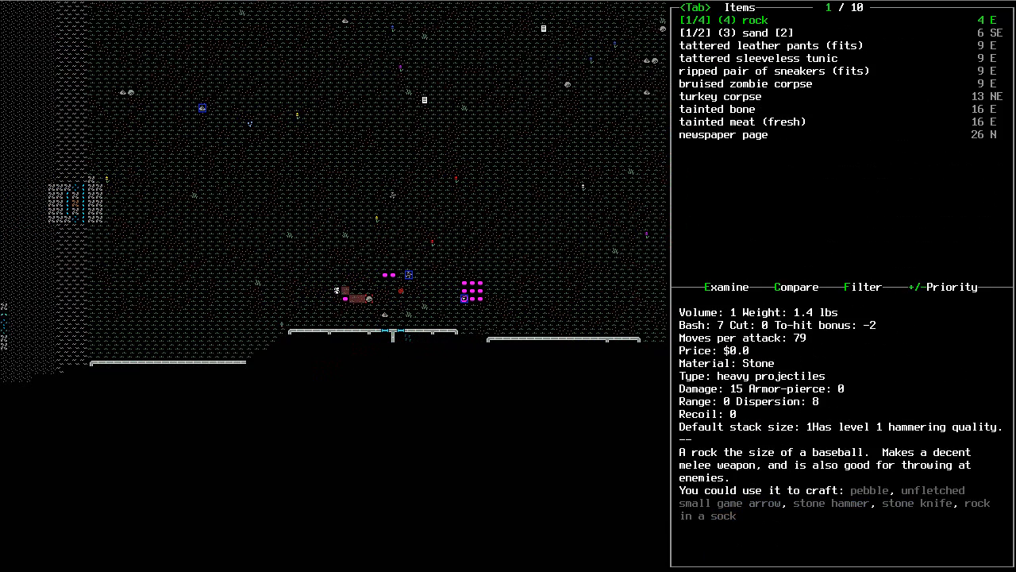
View the nearby hostile monsters list and close it again
{"action": "key", "text": "Tab"}
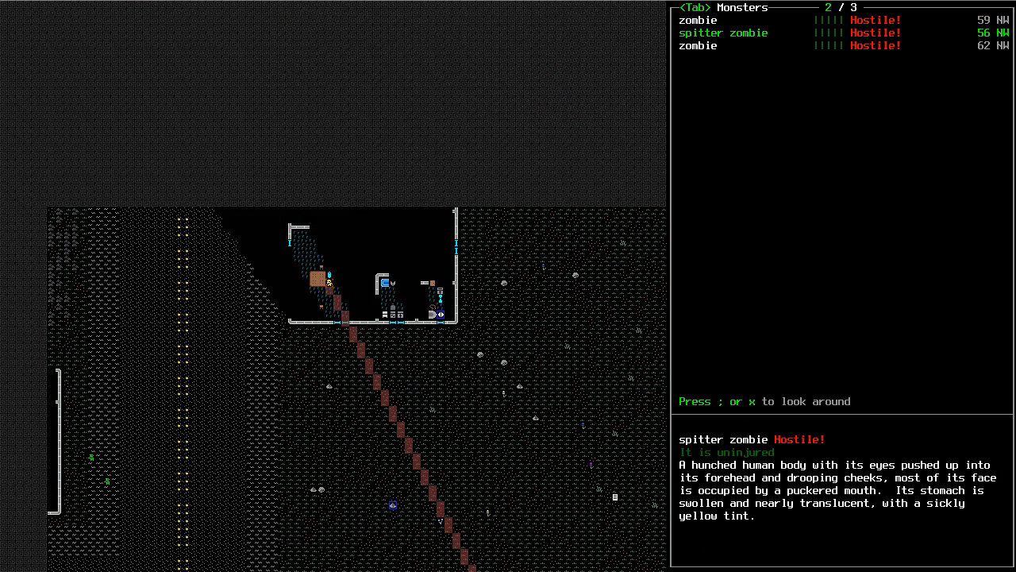
{"action": "key", "text": "tab"}
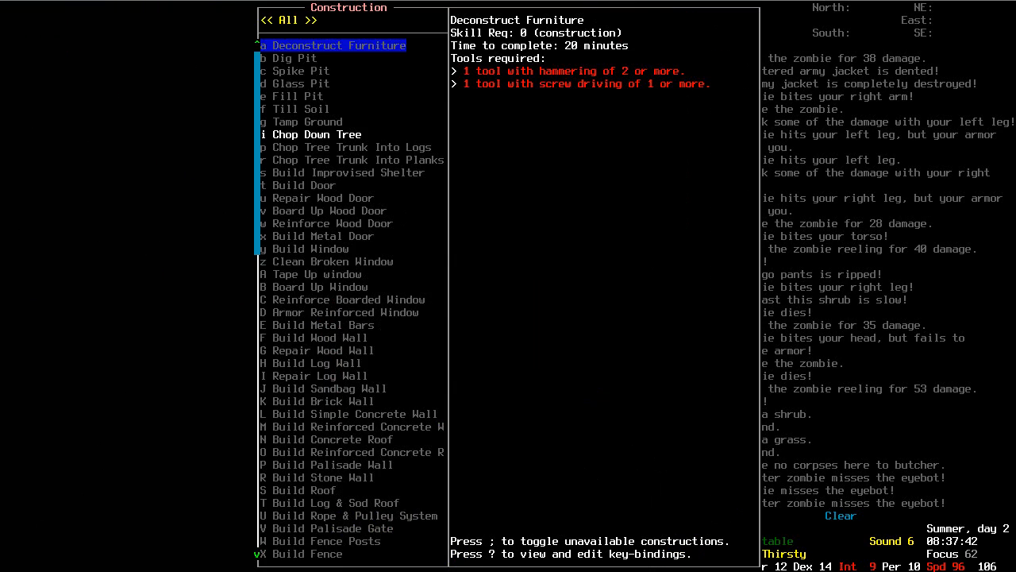
Chop down the tree and cut the trunk into twelve logs
{"action": "key", "text": "escape"}
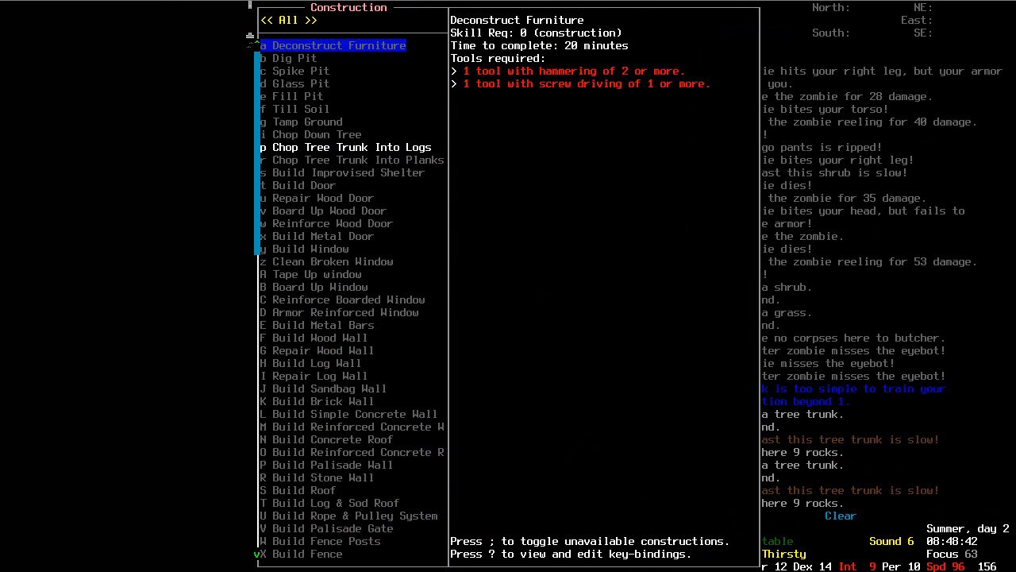
{"action": "left_click", "coordinate": [351, 147]}
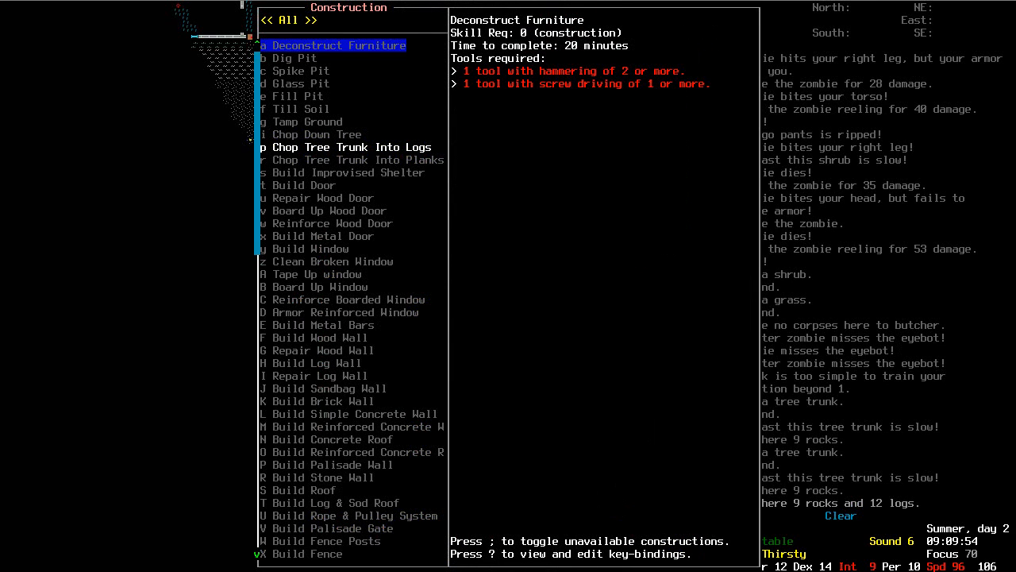
{"action": "key", "text": "Escape"}
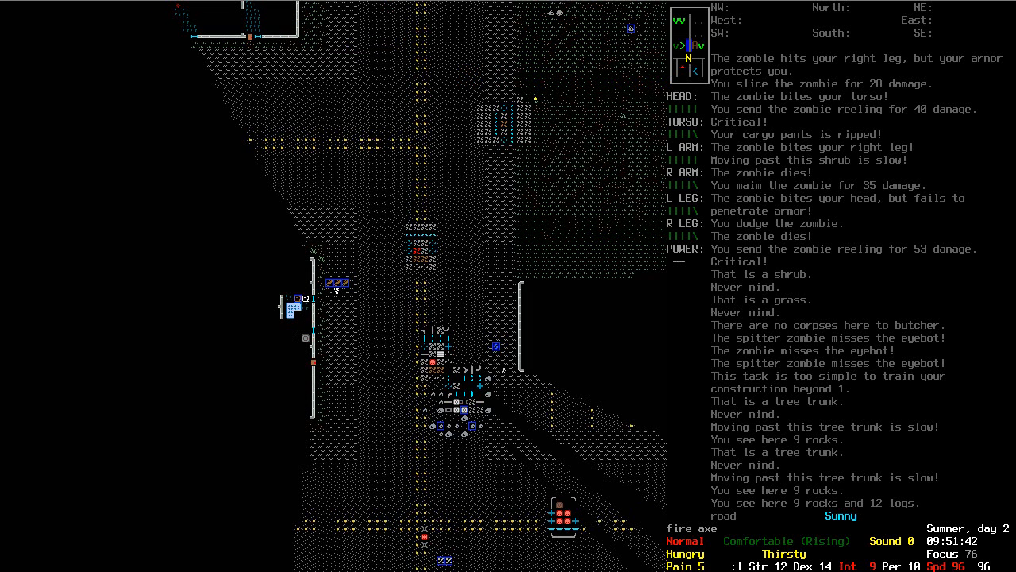
Accept Comrade Garry's request to kill his zombie mother, then end the chat
{"action": "key", "text": "@"}
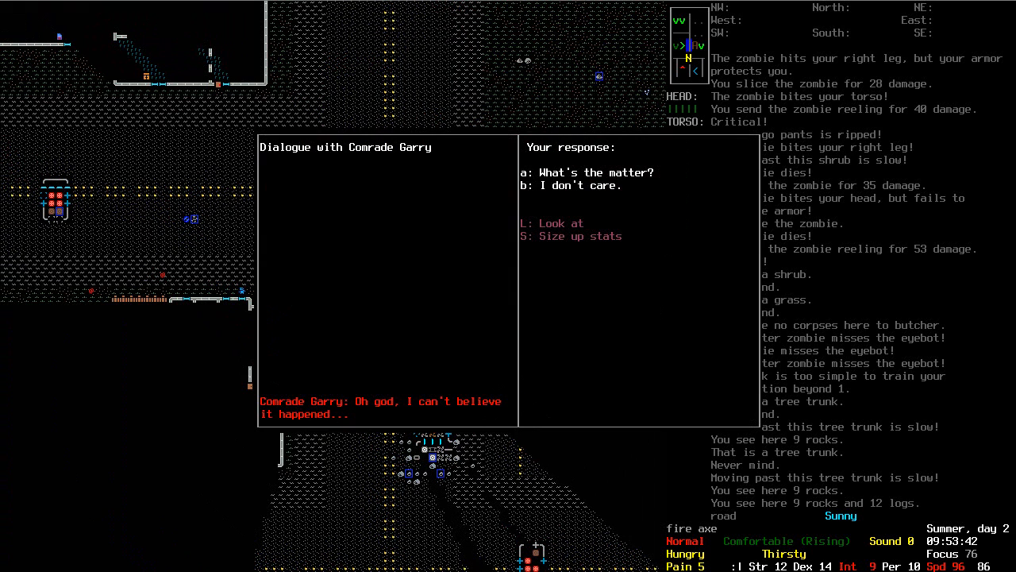
{"action": "key", "text": "a"}
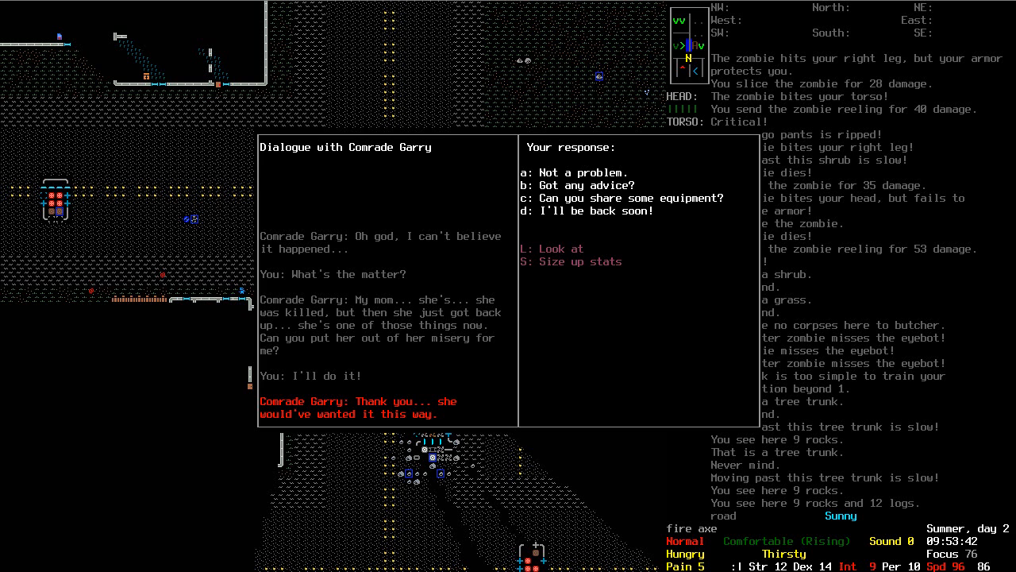
{"action": "key", "text": "c"}
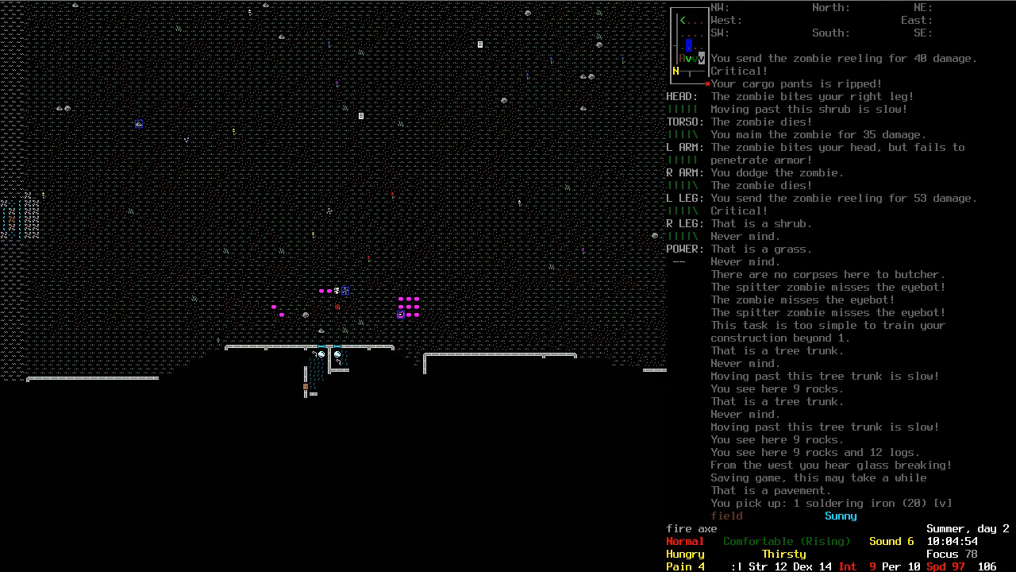
Butcher the zombie corpse for bones
{"action": "key", "text": "B"}
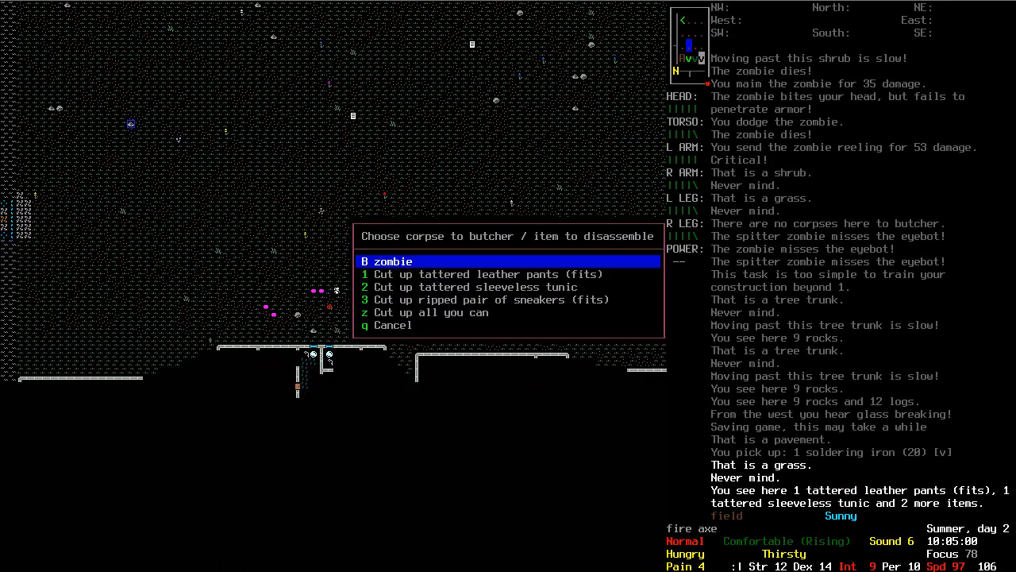
{"action": "key", "text": "B"}
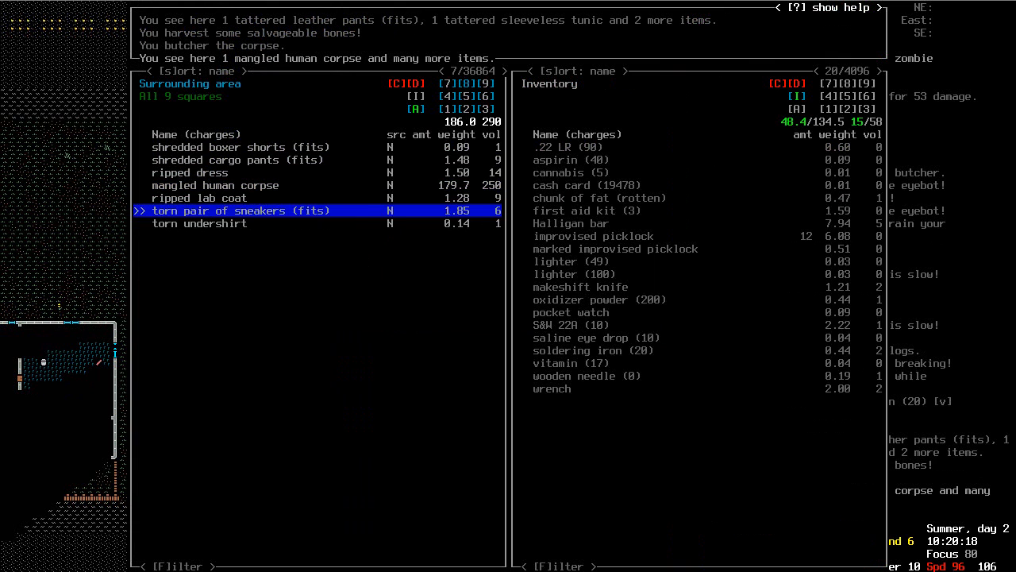
Loot the science ID cards, Science SD-Memory card, RAM and bleach from the corpse piles
{"action": "key", "text": "up"}
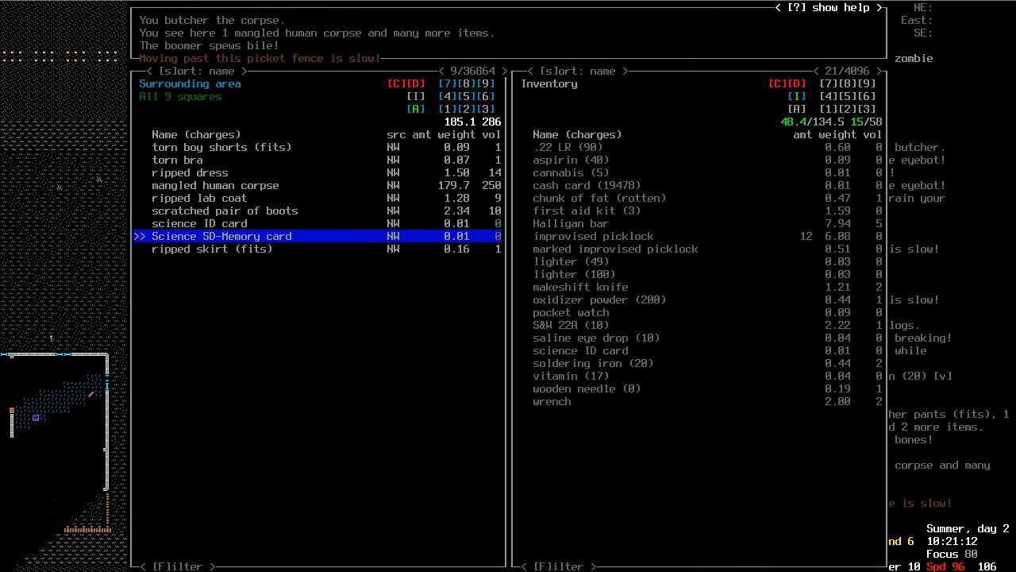
{"action": "left_click", "coordinate": [221, 236]}
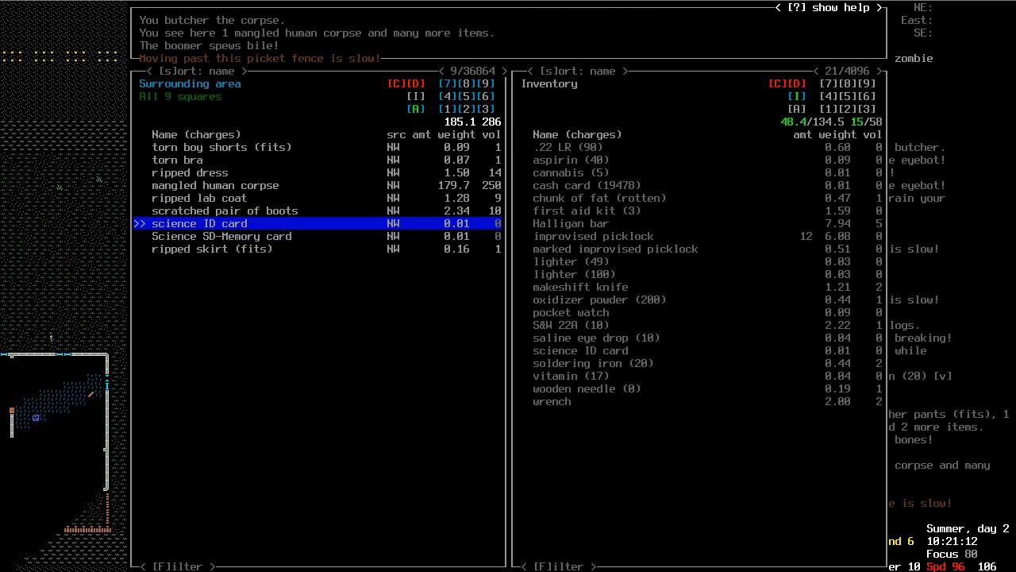
{"action": "key", "text": "Escape"}
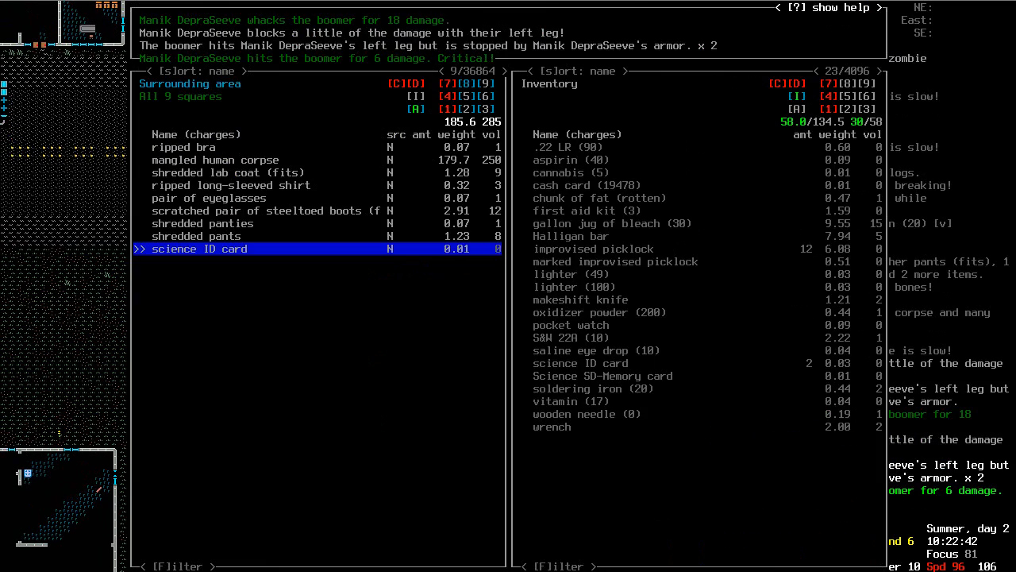
{"action": "key", "text": "up"}
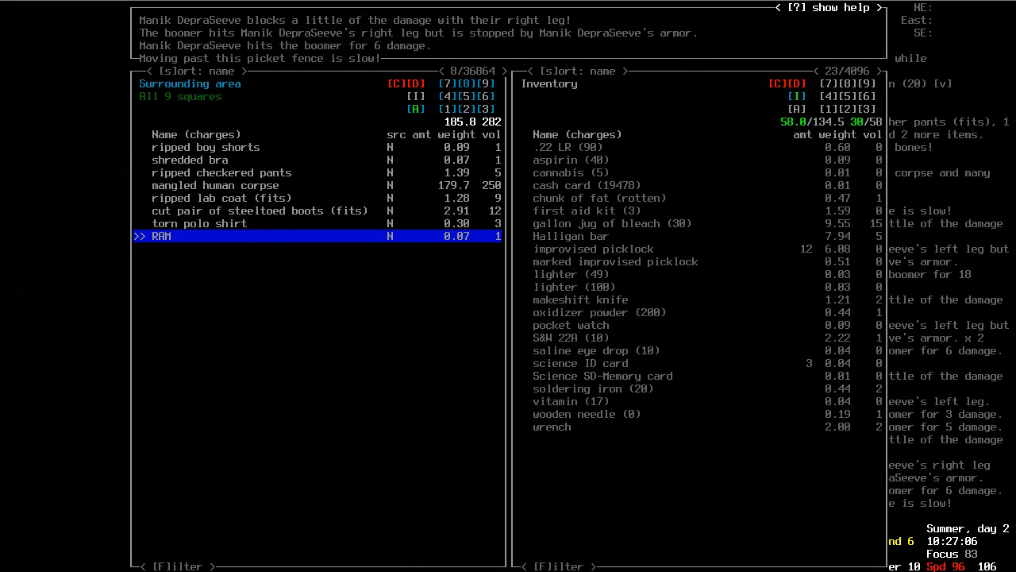
{"action": "key", "text": "up"}
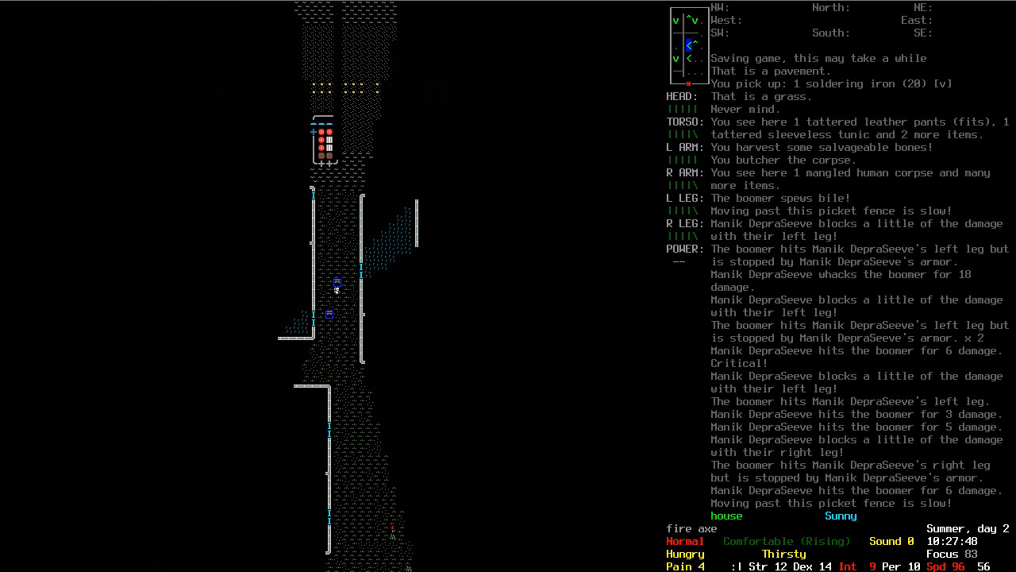
Review the inventory, now holding RAM, then list the corpse and clothing for pick-up
{"action": "key", "text": "i"}
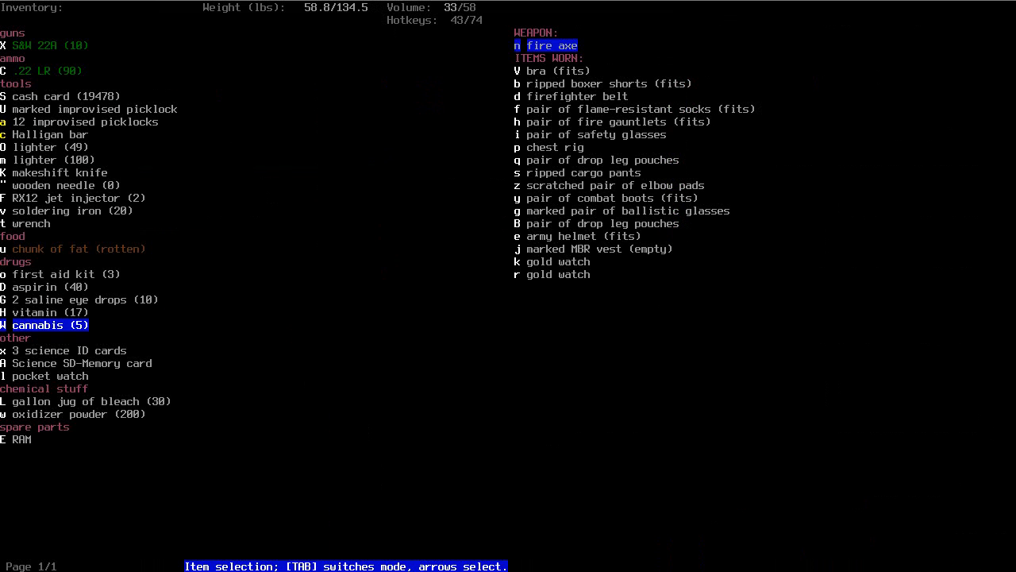
{"action": "key", "text": "up"}
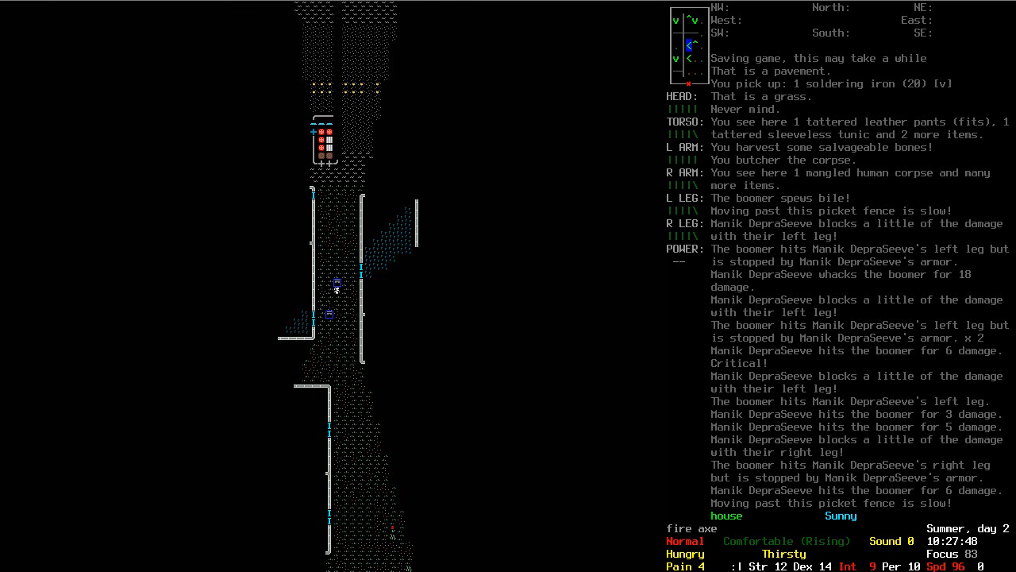
{"action": "key", "text": "g"}
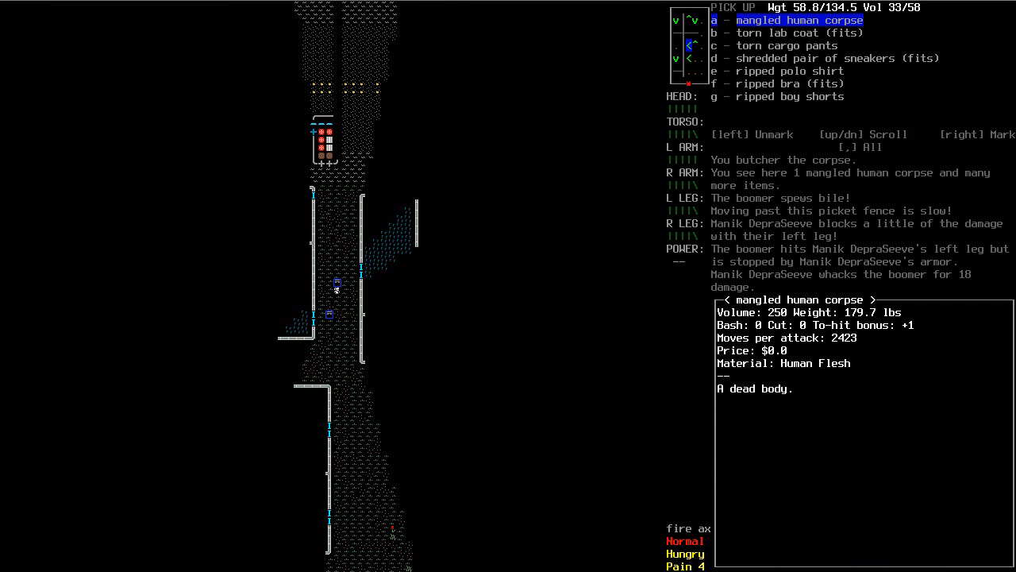